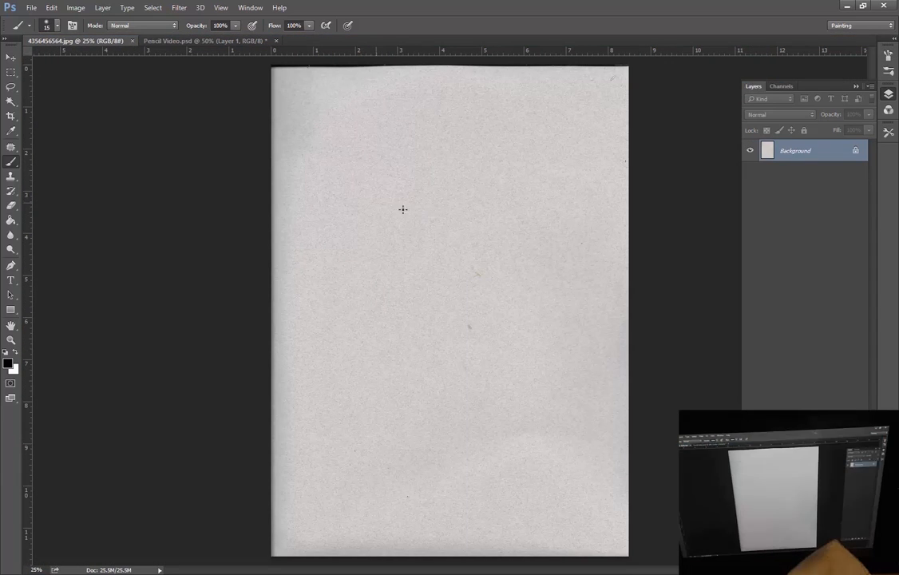
Switch to the Zoom tool to inspect the scanned paper
left_click(11, 338)
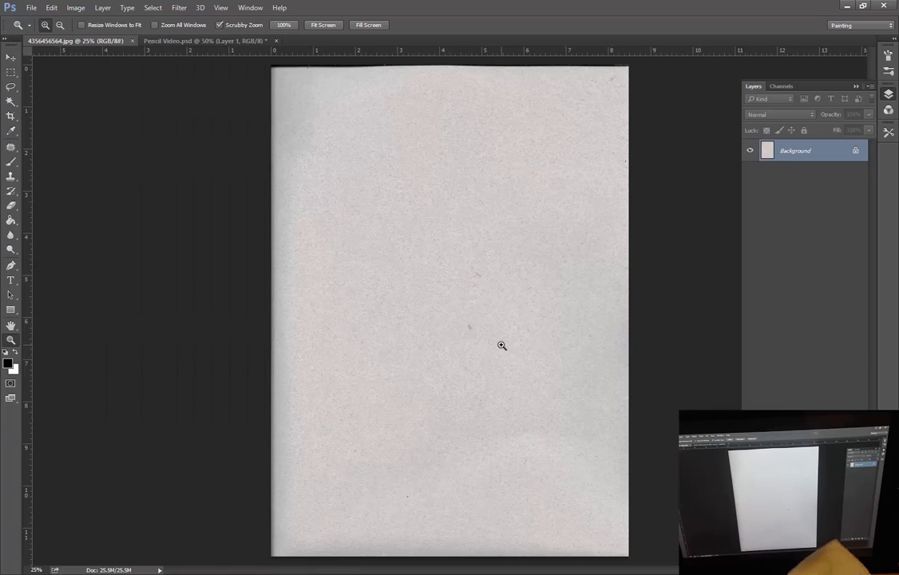
mouse_move(316, 150)
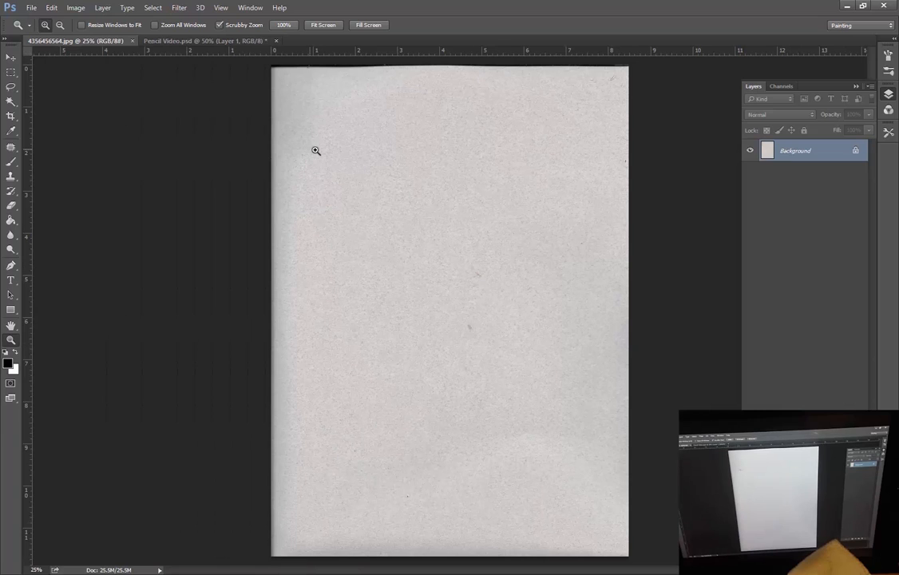
mouse_move(693, 201)
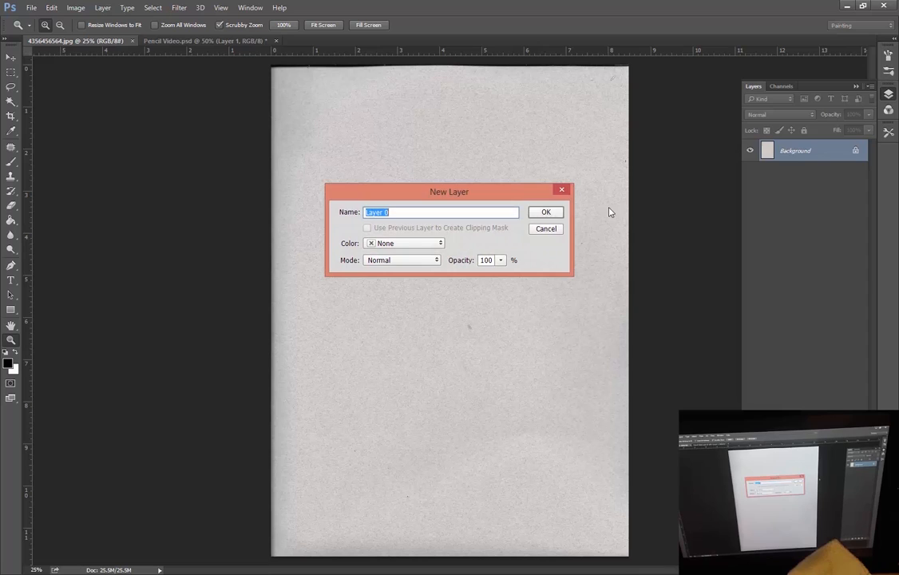
Confirm the background as a layer and crop away the page's dark edges
left_click(546, 211)
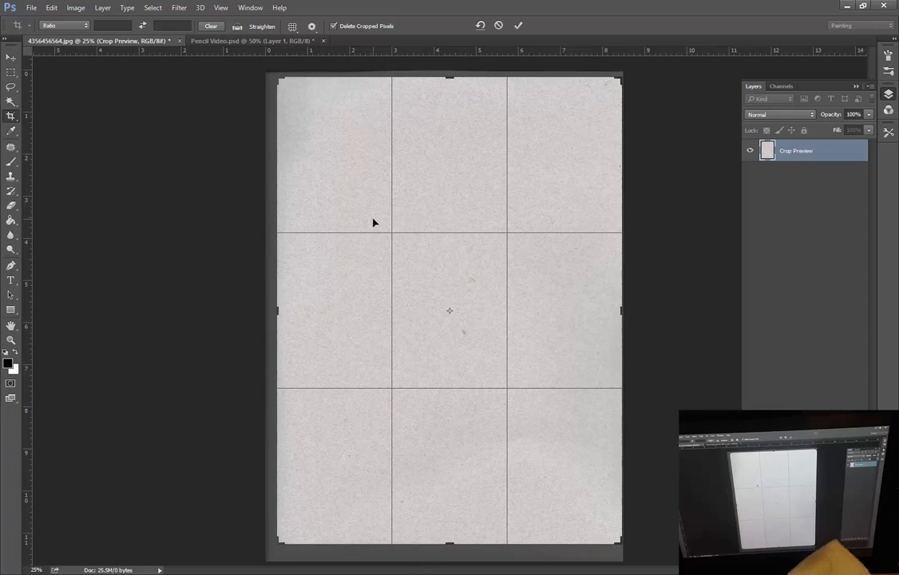
mouse_move(415, 223)
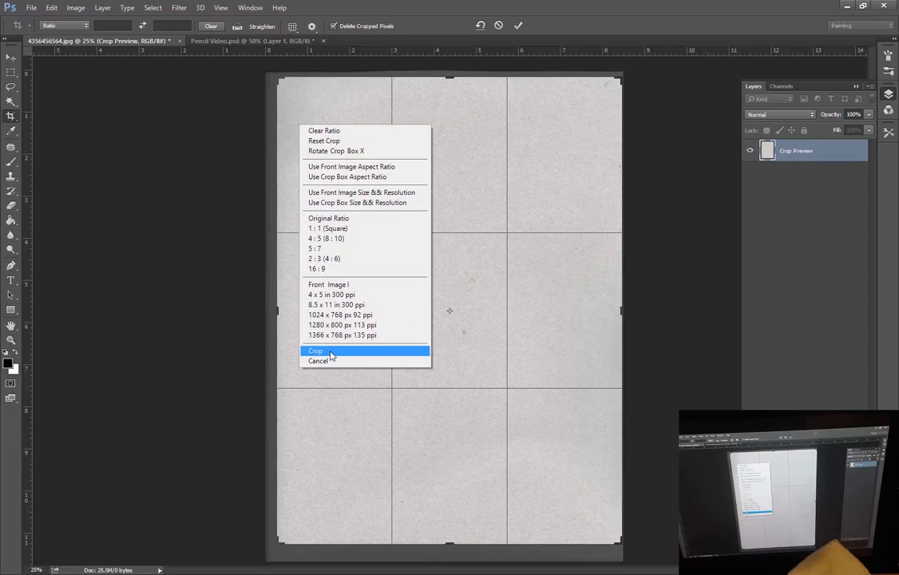
left_click(316, 351)
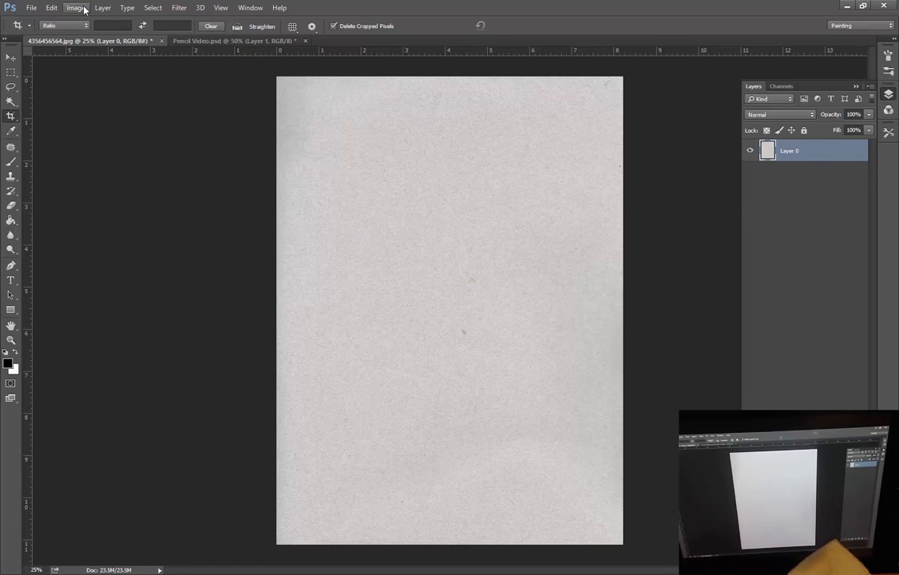
Apply Levels with the shadow input raised to about 130 to bring out the grain
left_click(75, 7)
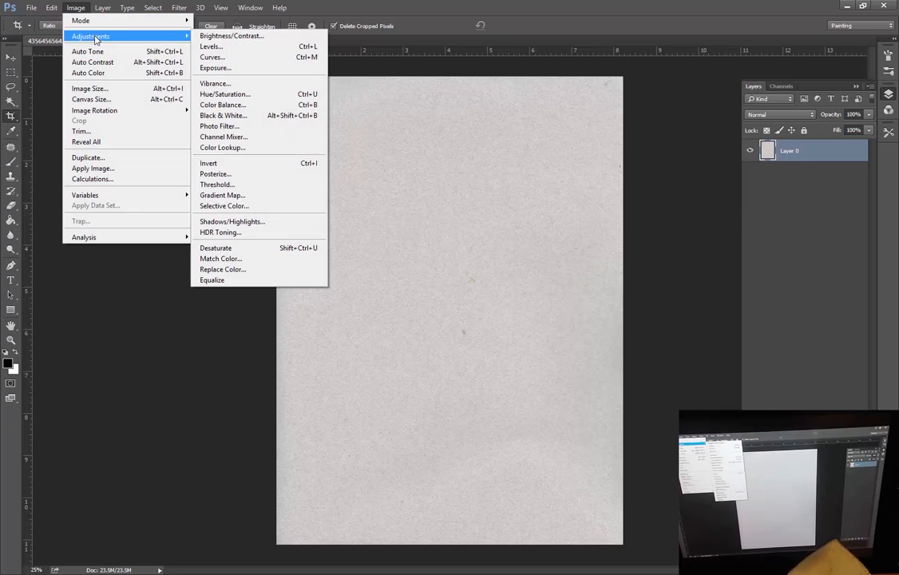
mouse_move(211, 44)
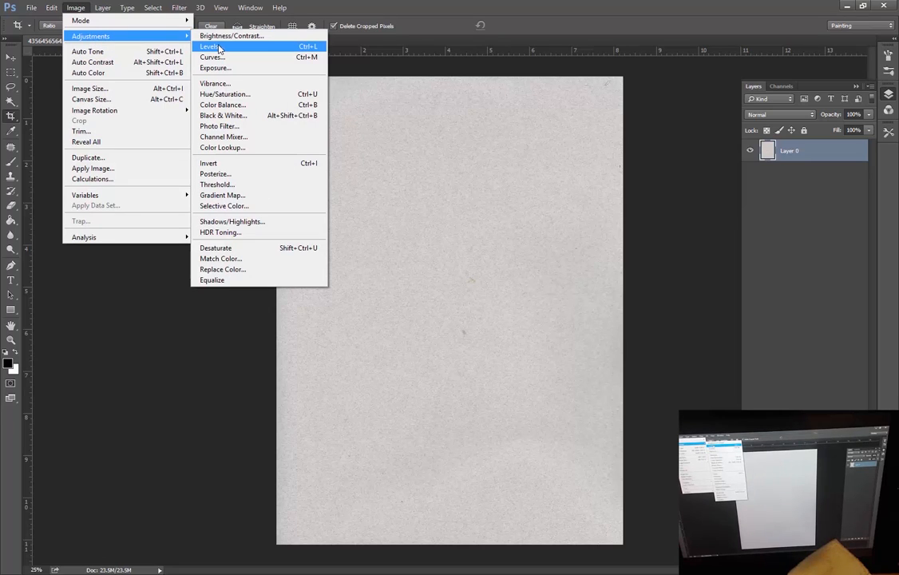
left_click(210, 45)
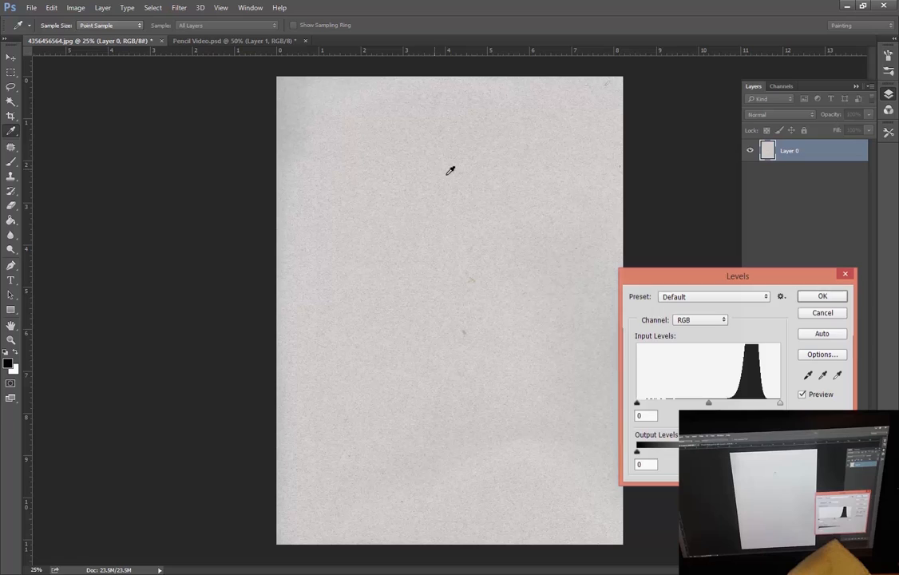
left_click_drag(636, 403, 641, 403)
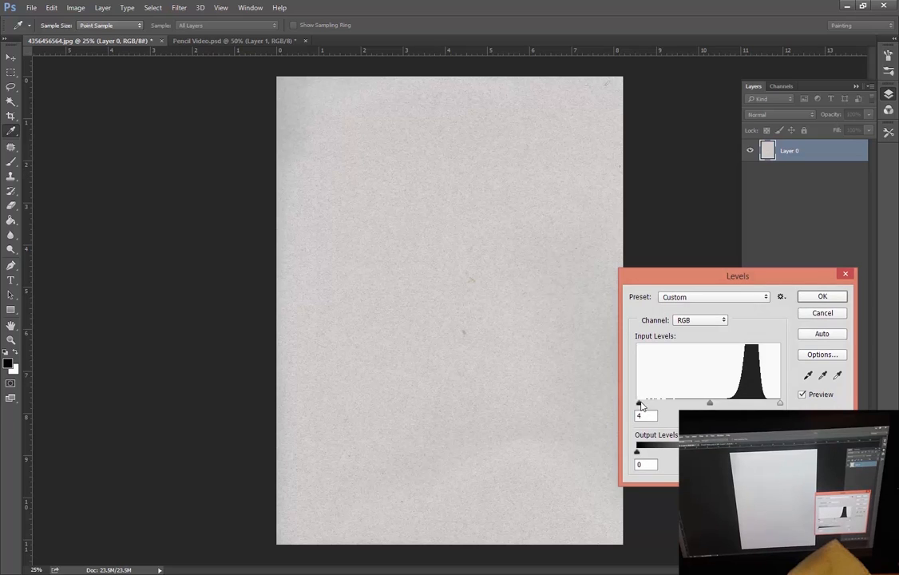
left_click_drag(638, 402, 684, 403)
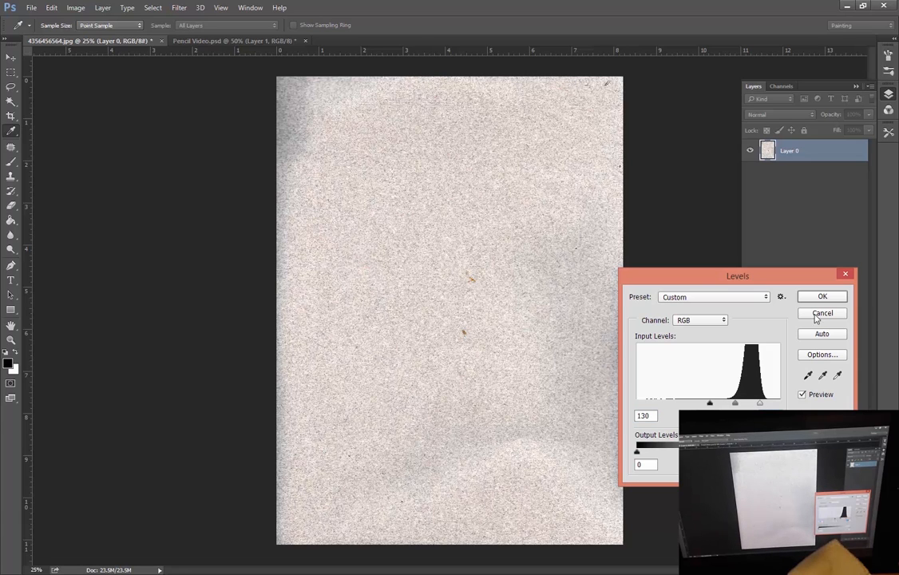
left_click(821, 311)
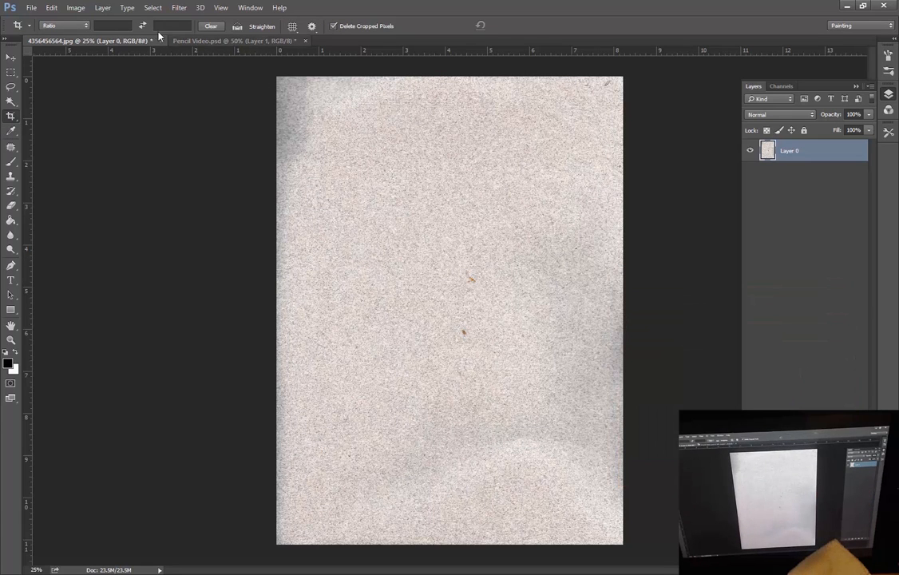
Convert the image to Grayscale mode, discarding its colour information
left_click(75, 6)
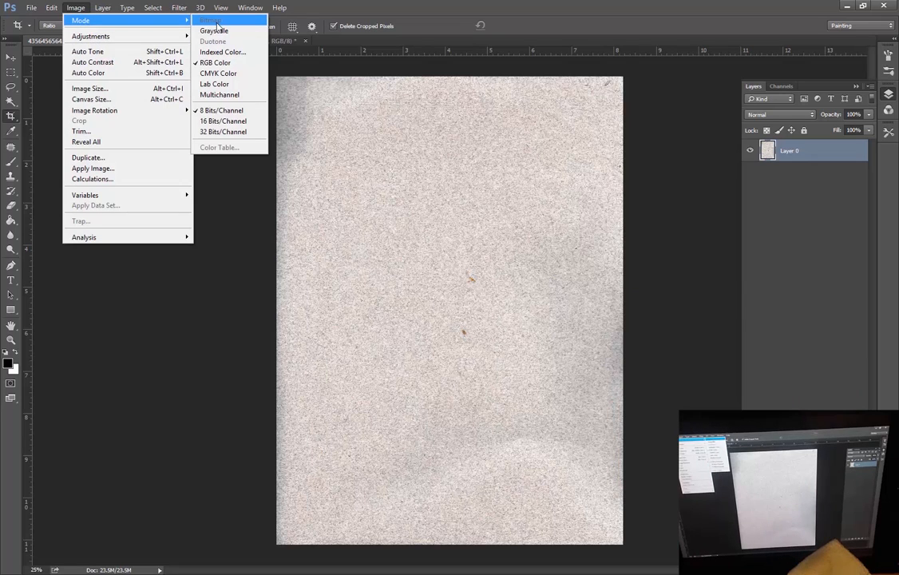
left_click(214, 30)
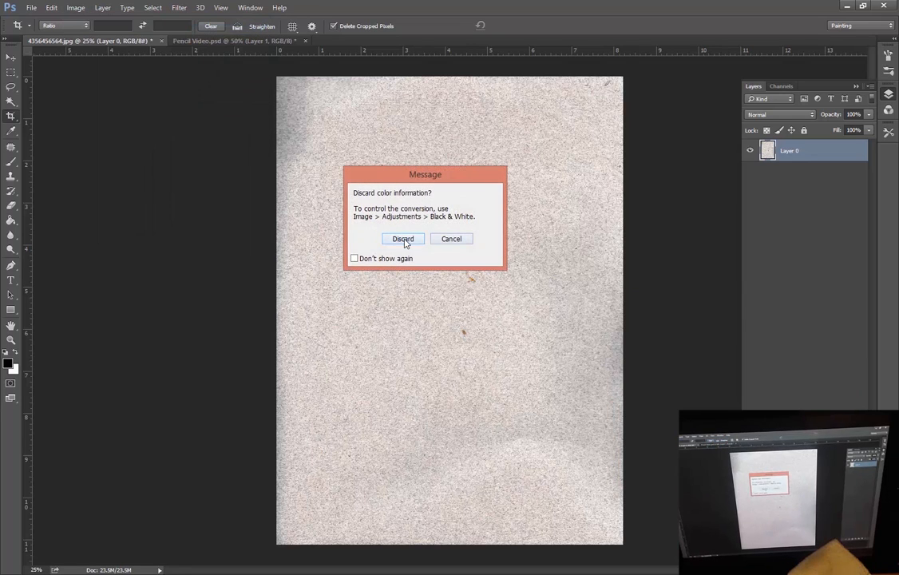
left_click(402, 239)
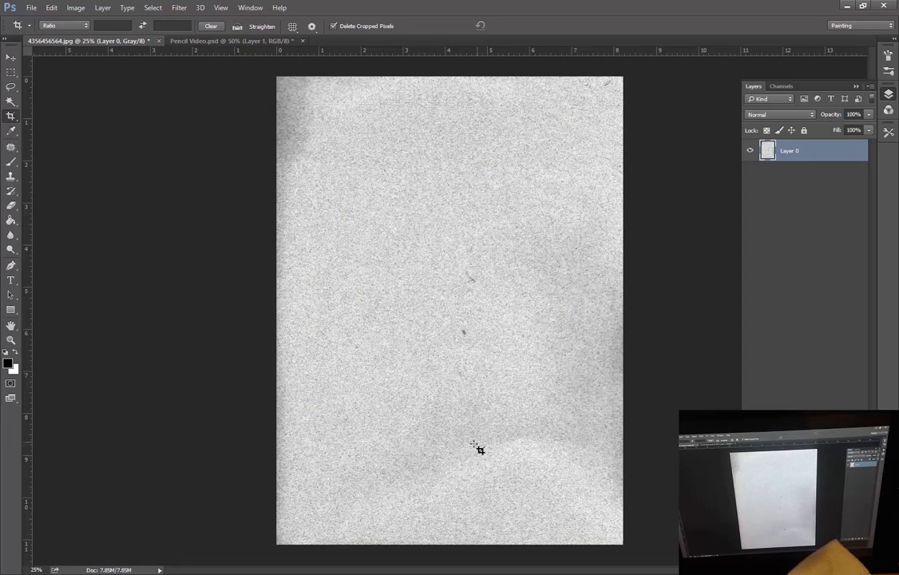
mouse_move(307, 148)
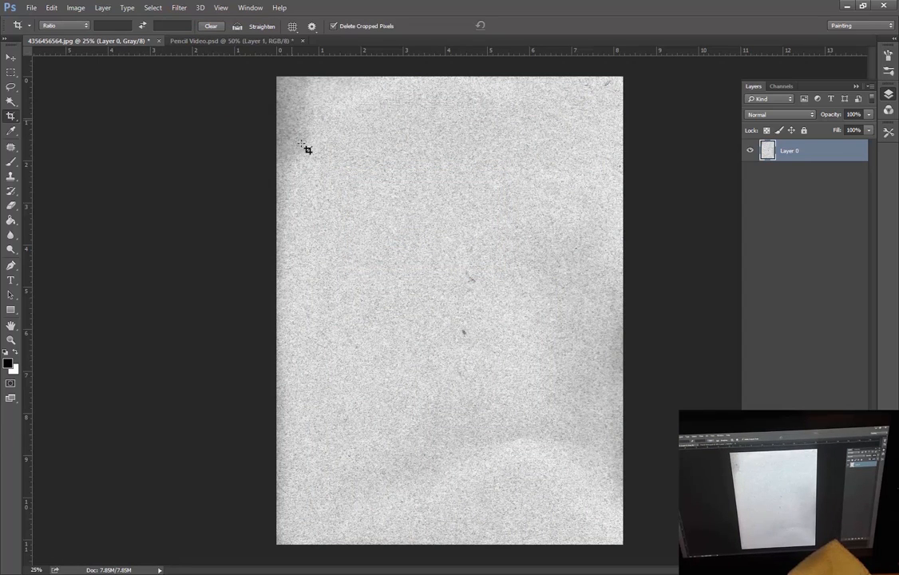
mouse_move(396, 163)
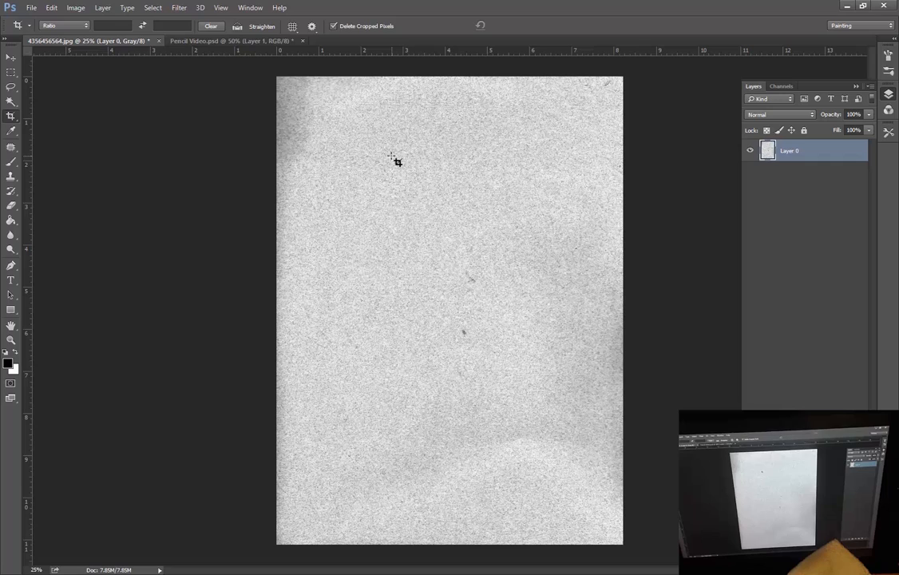
mouse_move(448, 321)
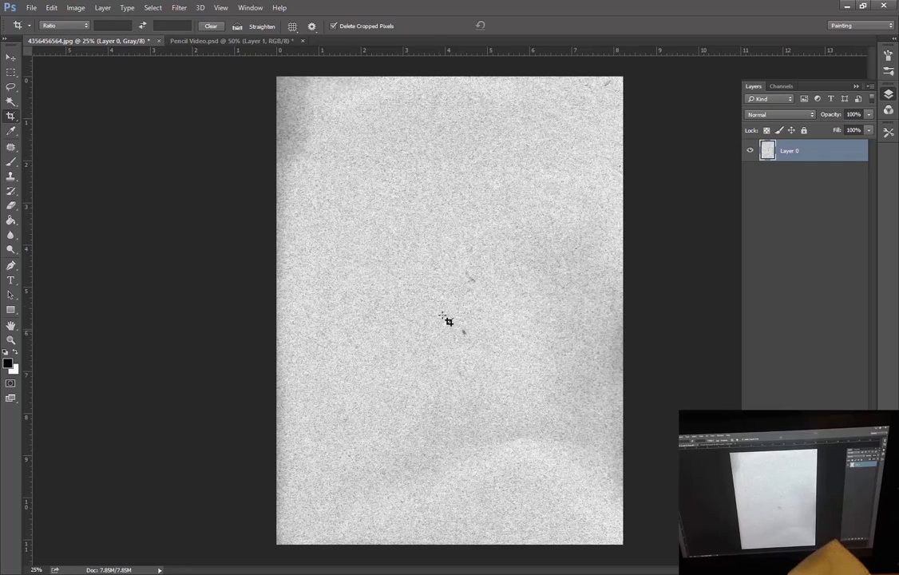
mouse_move(555, 268)
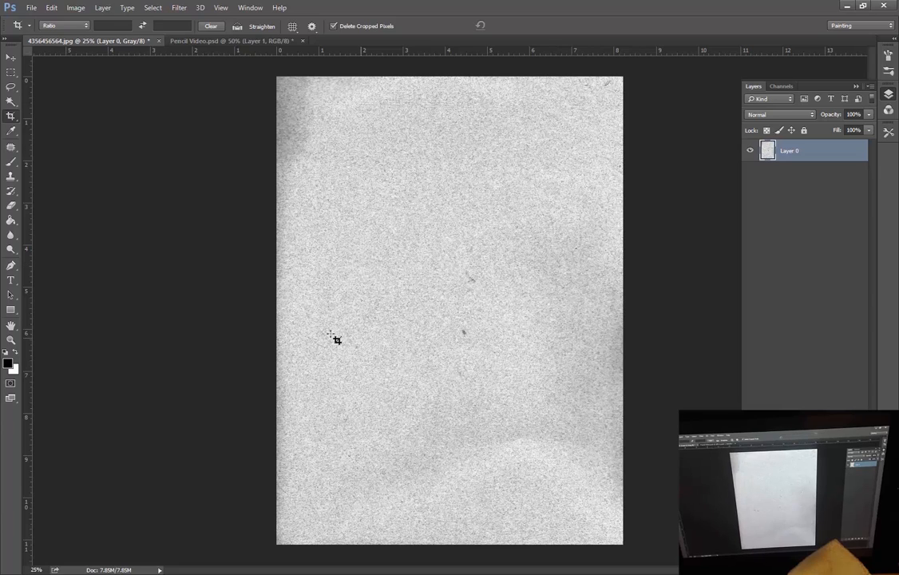
mouse_move(280, 141)
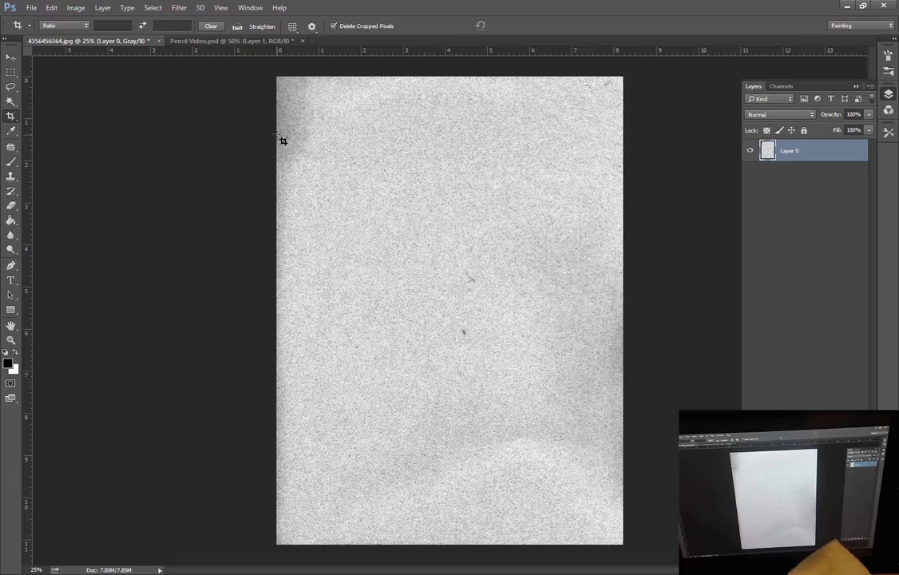
mouse_move(312, 128)
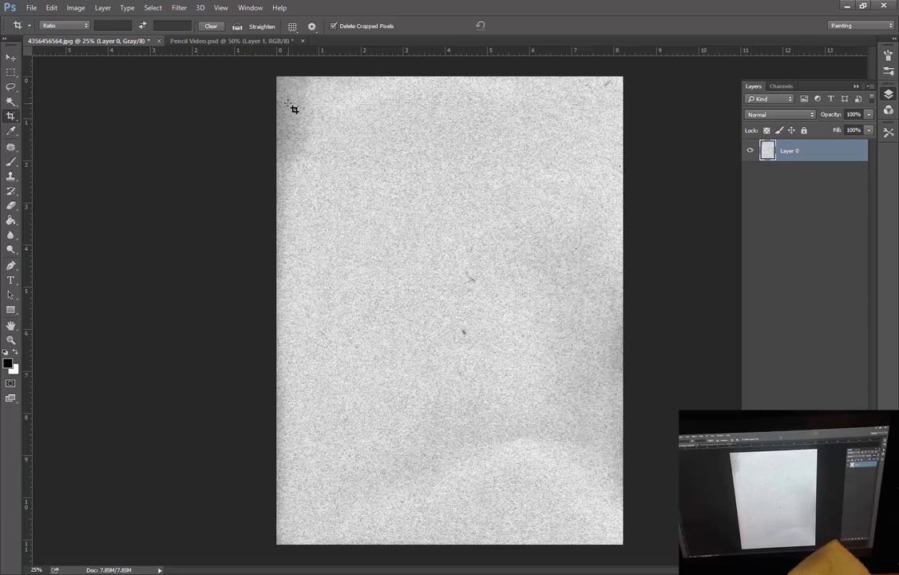
mouse_move(284, 114)
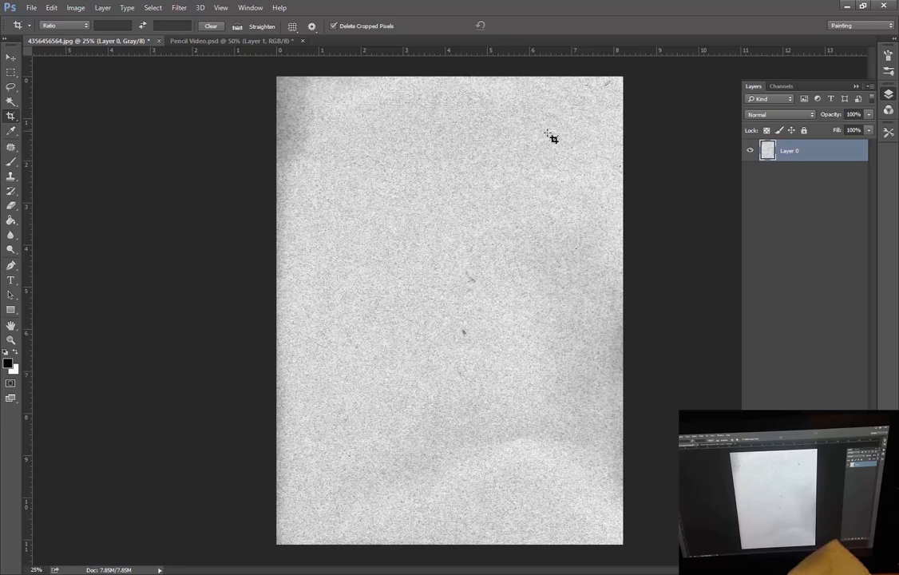
mouse_move(402, 248)
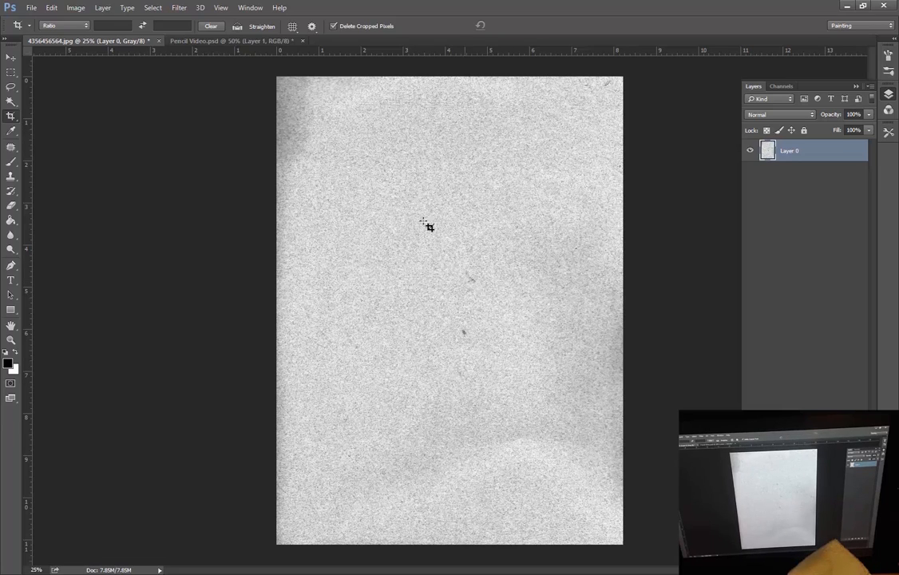
mouse_move(528, 281)
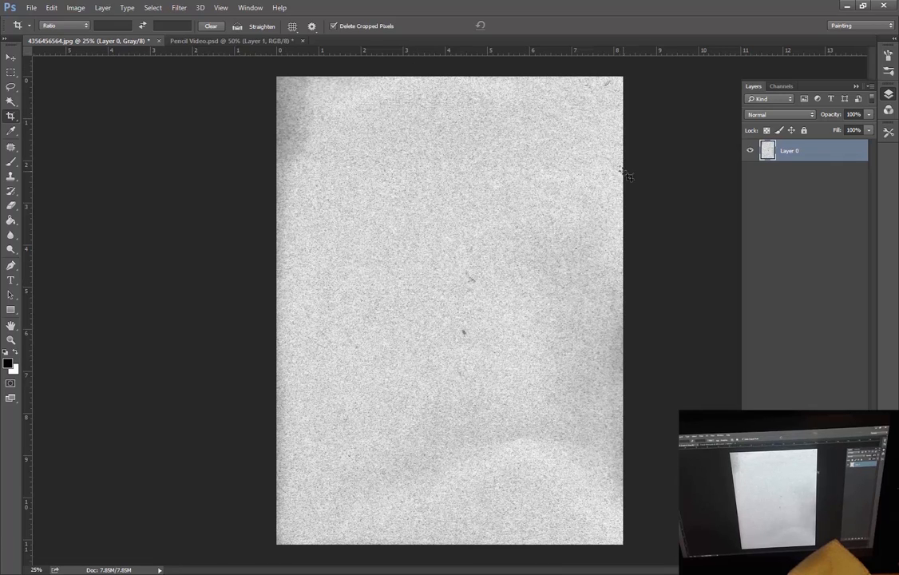
mouse_move(606, 132)
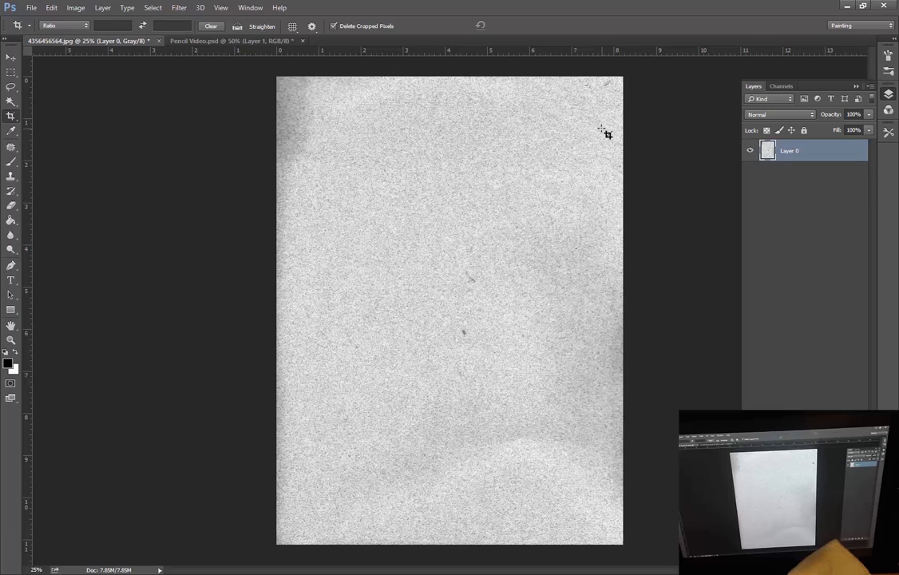
mouse_move(280, 97)
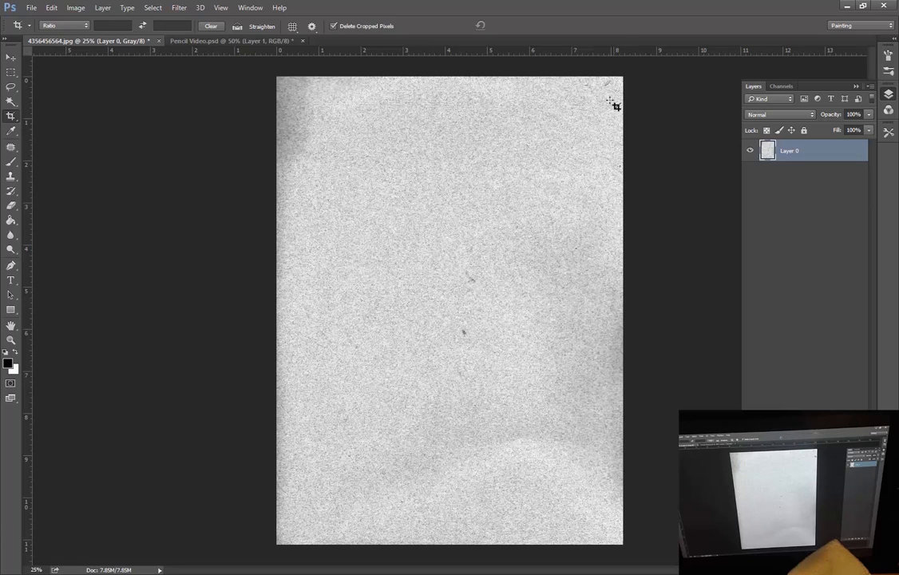
mouse_move(604, 144)
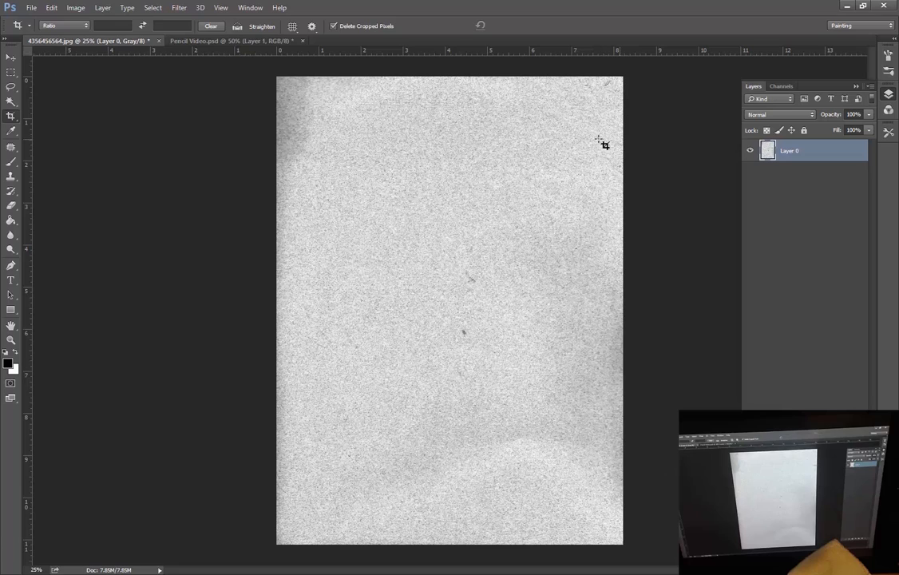
mouse_move(233, 128)
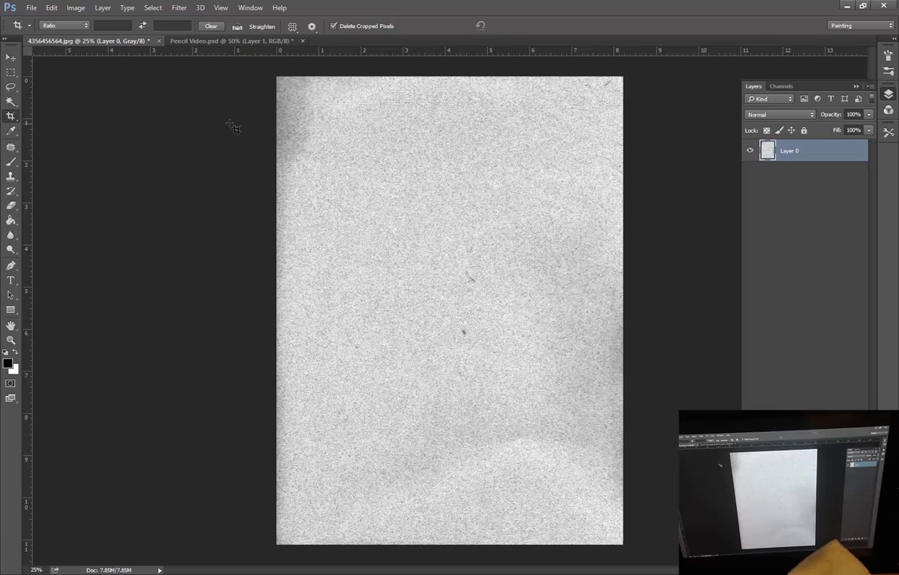
mouse_move(355, 110)
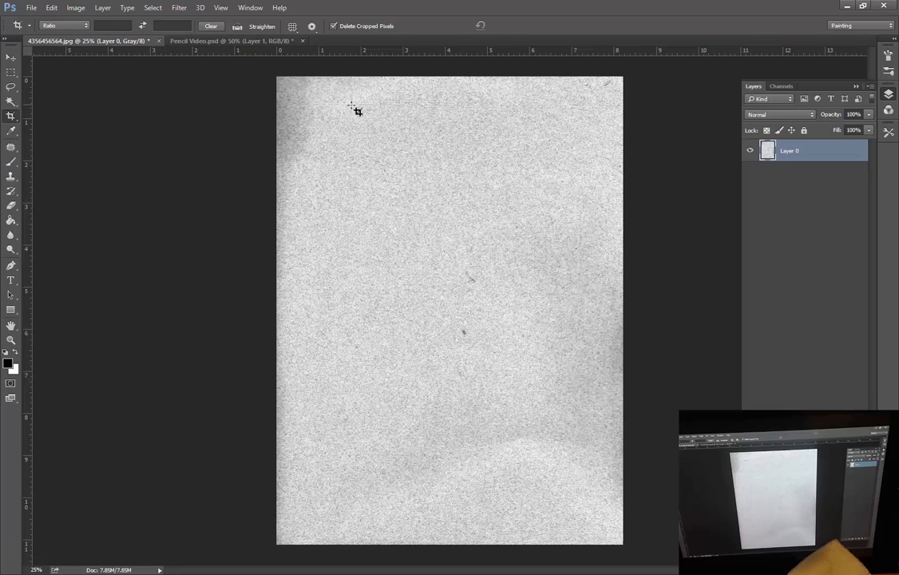
mouse_move(317, 112)
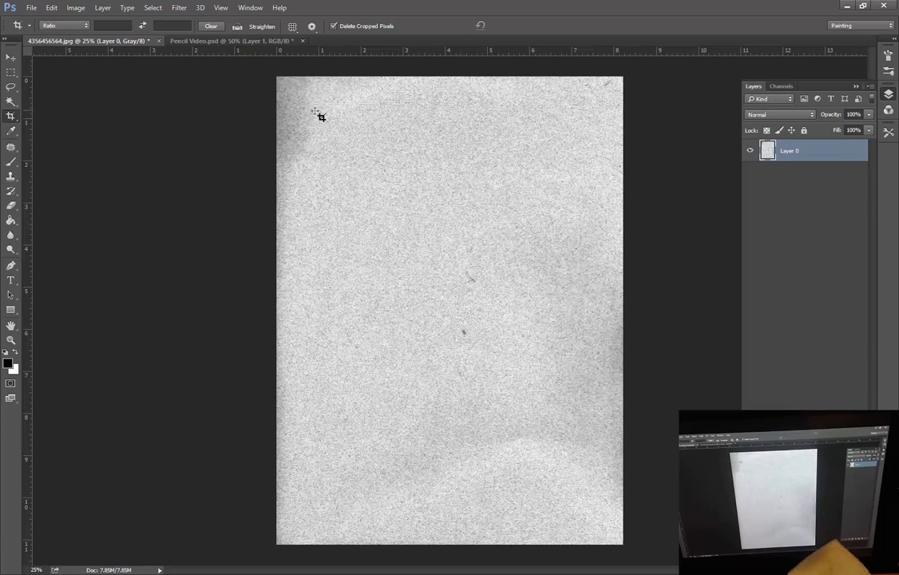
mouse_move(264, 115)
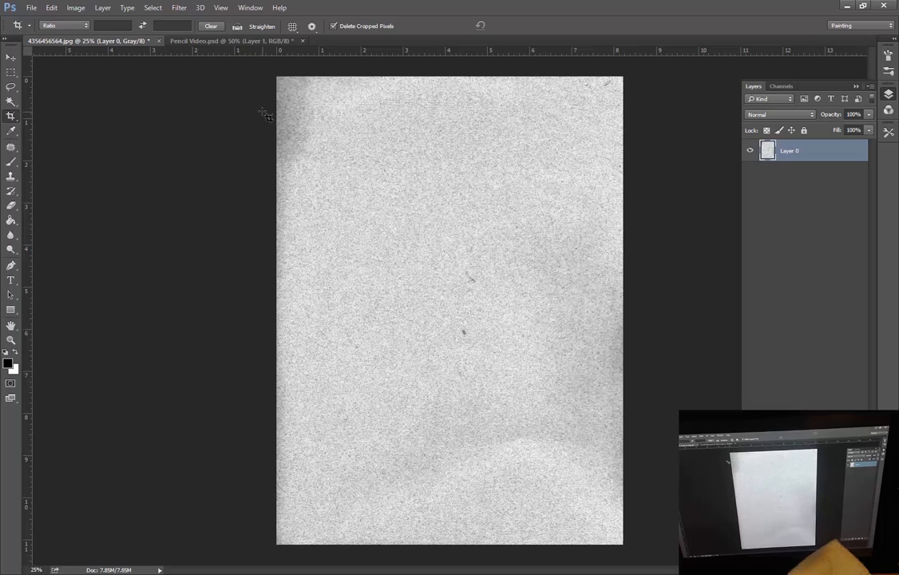
mouse_move(334, 120)
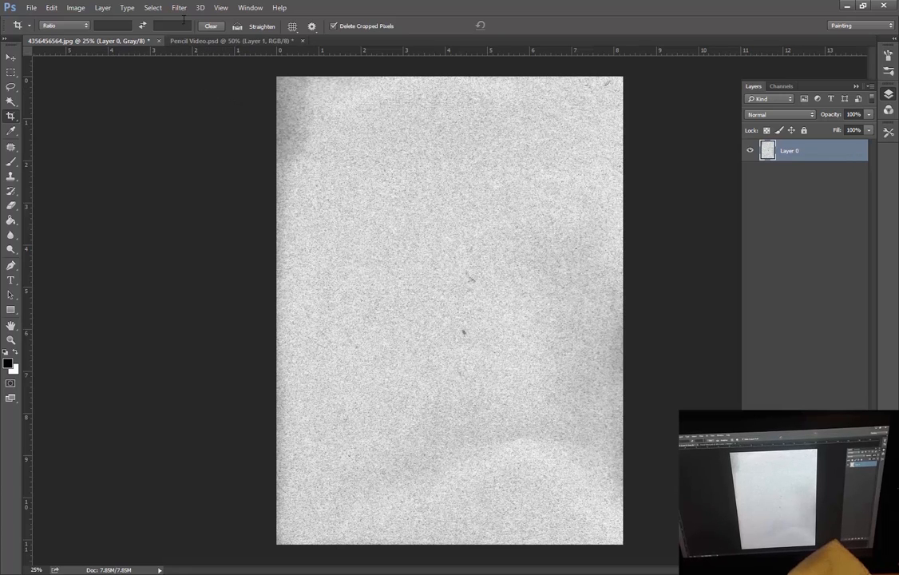
Bring up the Offset filter settings from Filter > Other
left_click(179, 6)
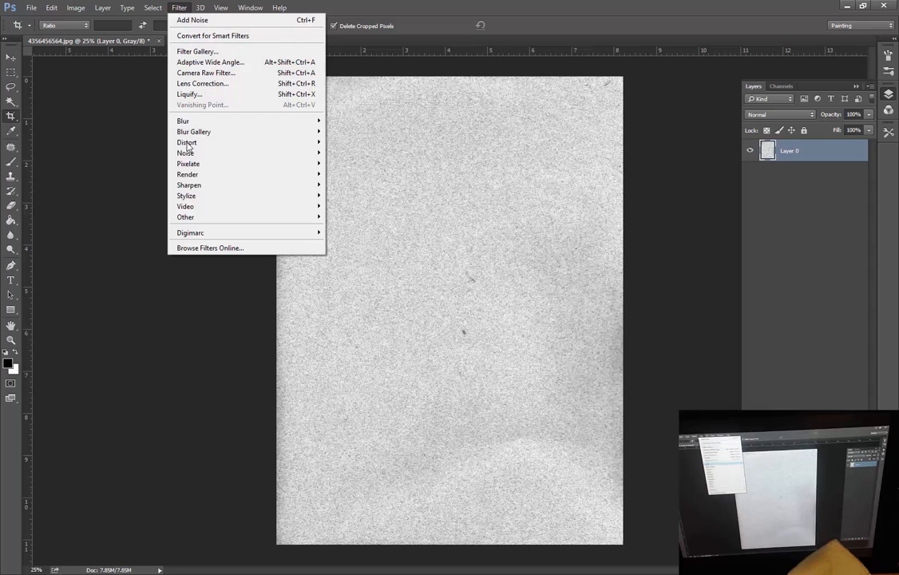
mouse_move(185, 217)
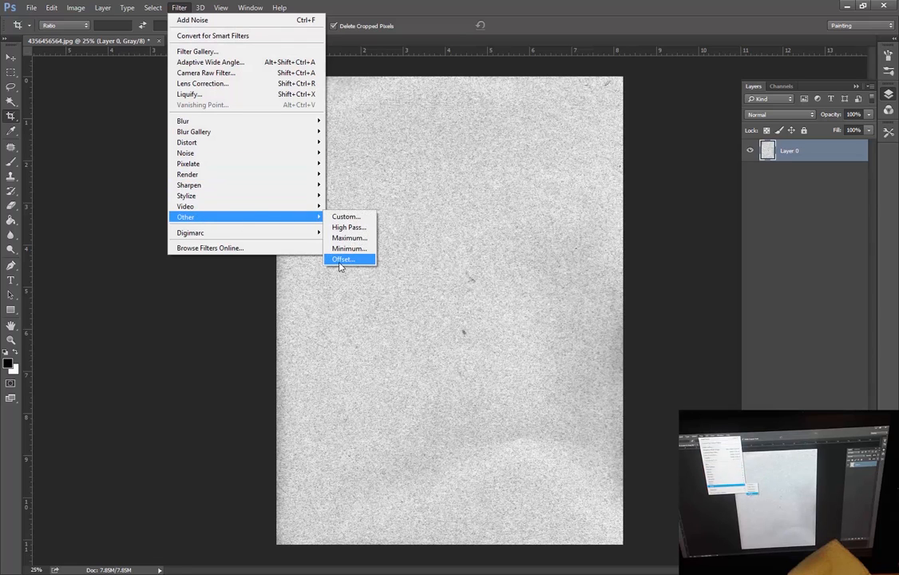
left_click(342, 258)
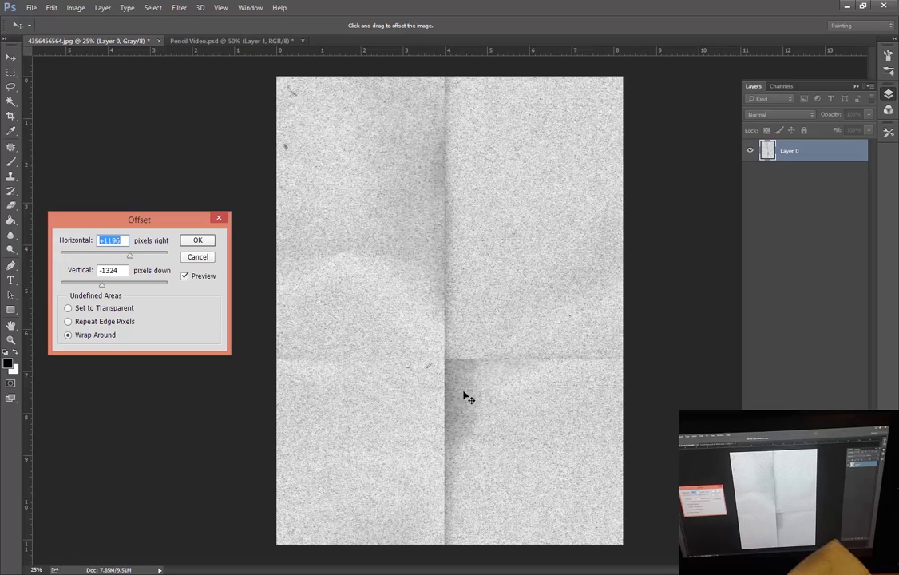
mouse_move(518, 121)
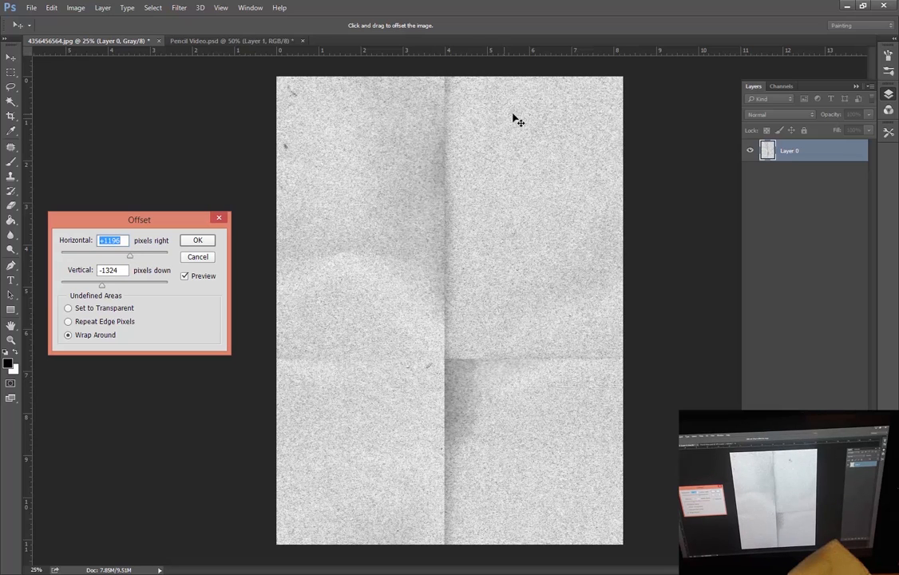
mouse_move(358, 118)
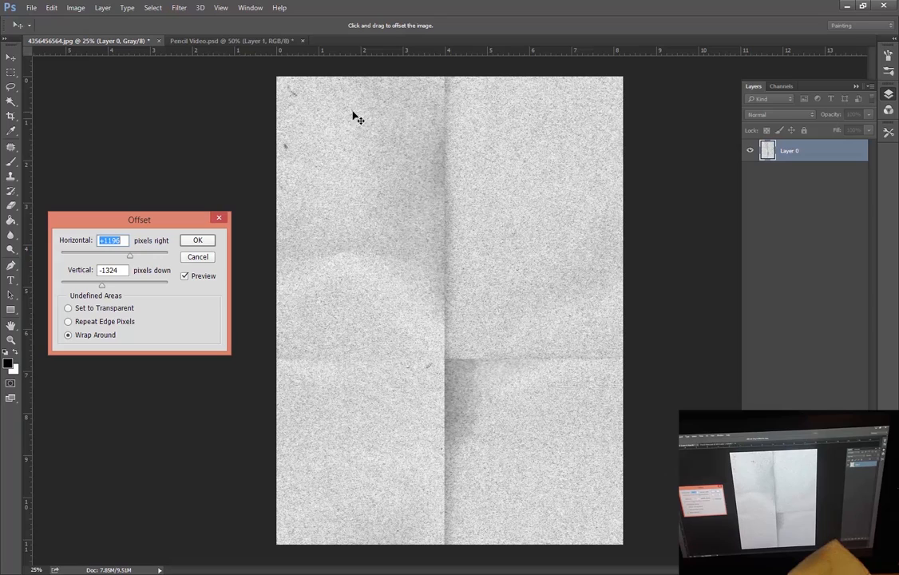
mouse_move(222, 112)
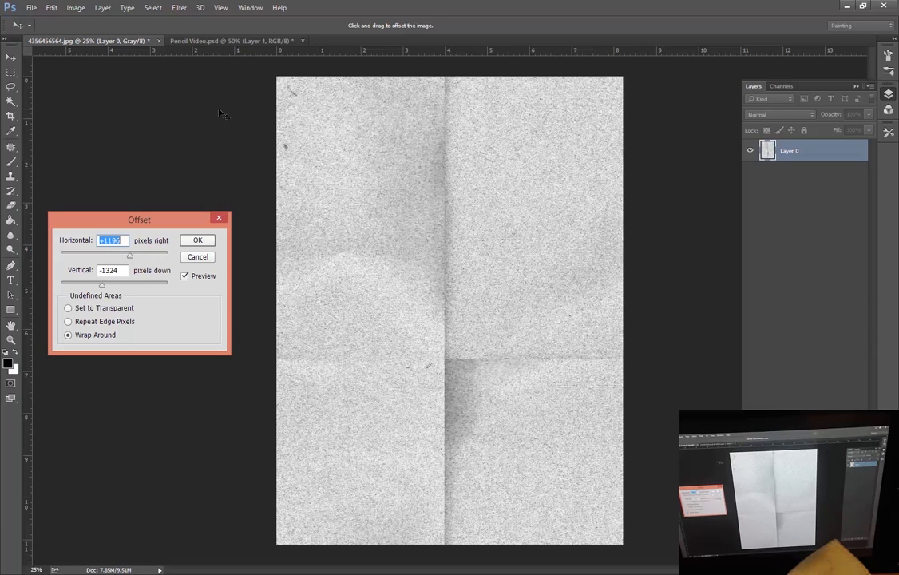
mouse_move(458, 409)
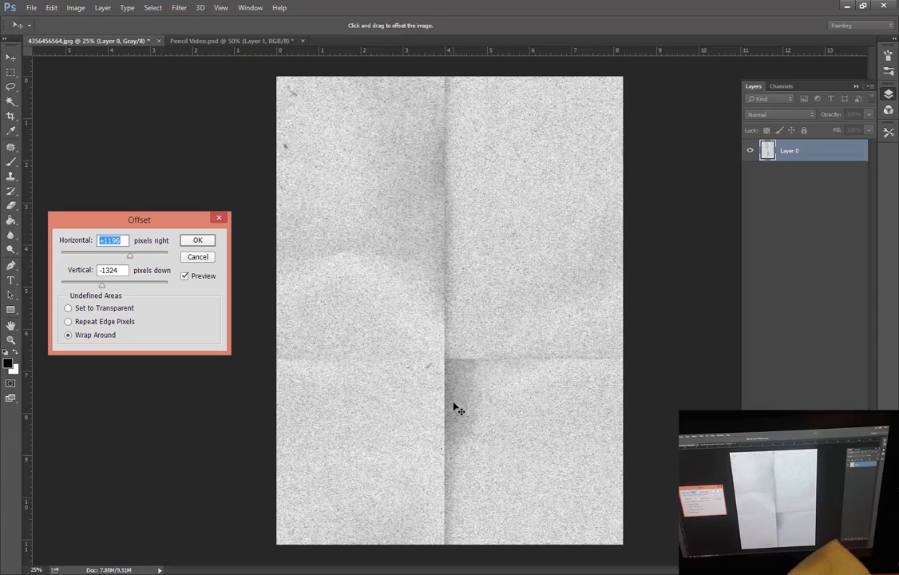
mouse_move(451, 329)
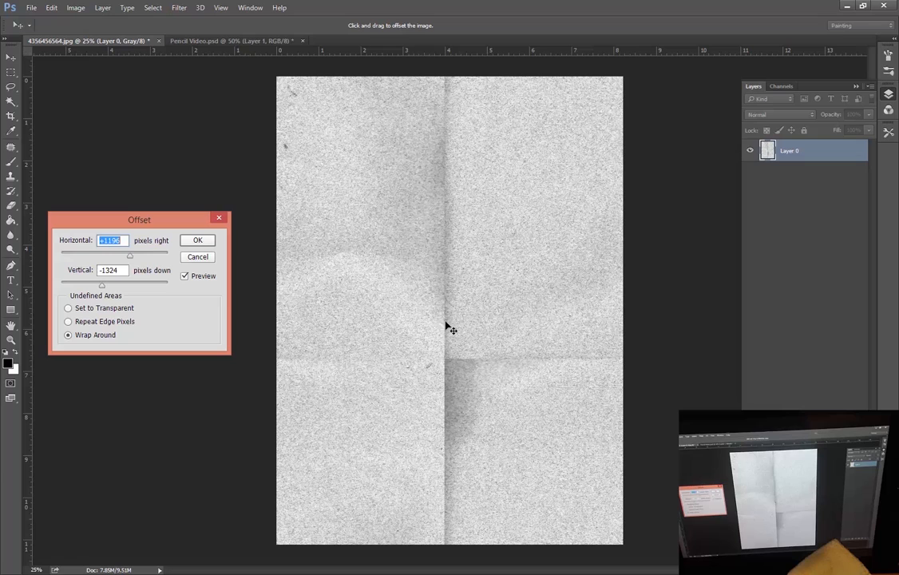
mouse_move(293, 106)
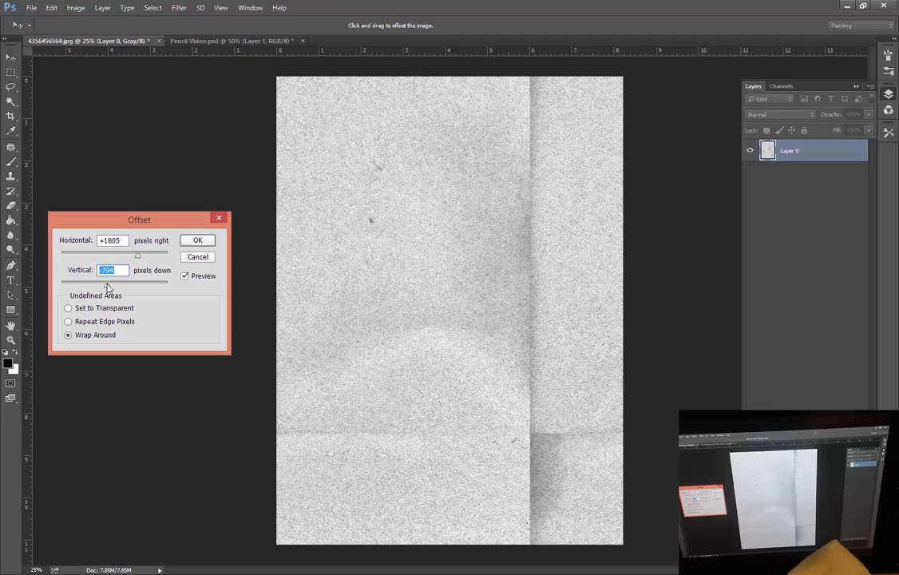
mouse_move(339, 211)
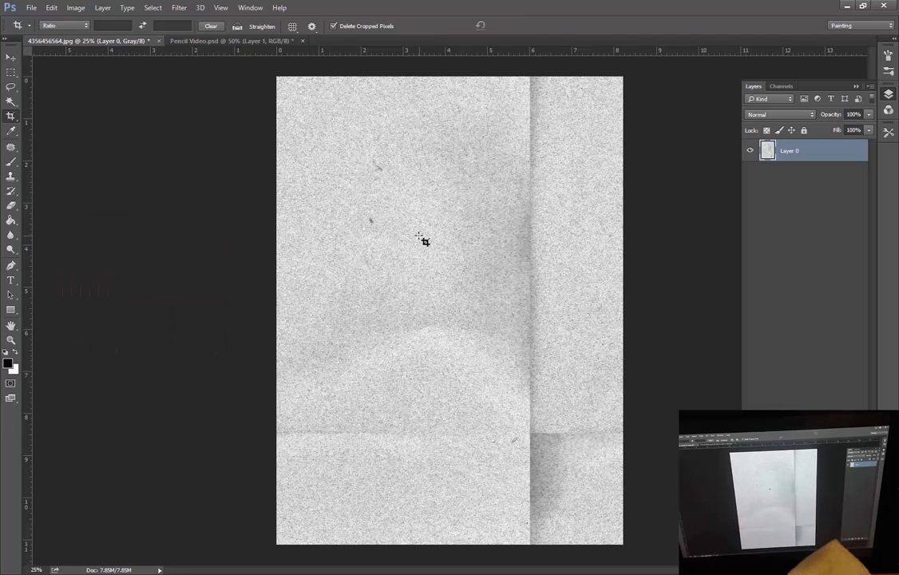
mouse_move(202, 168)
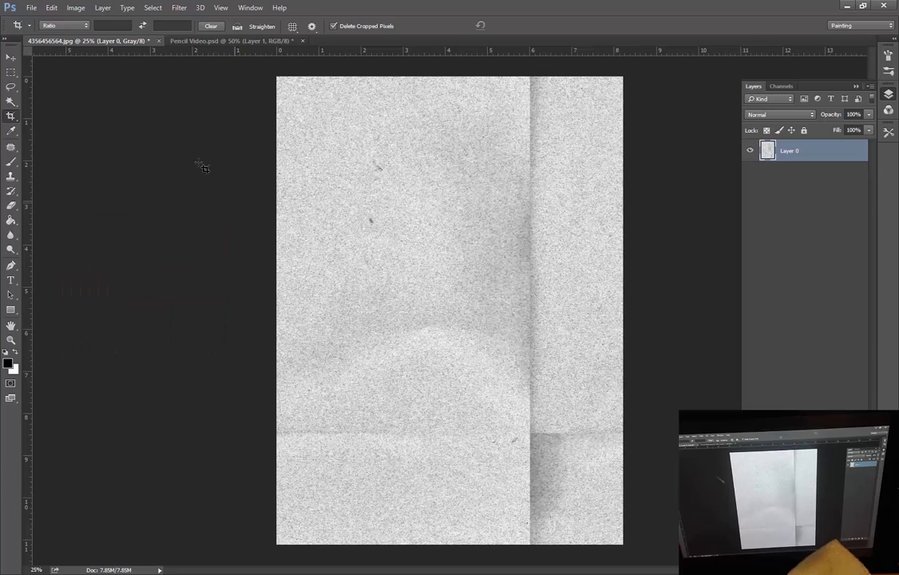
mouse_move(54, 128)
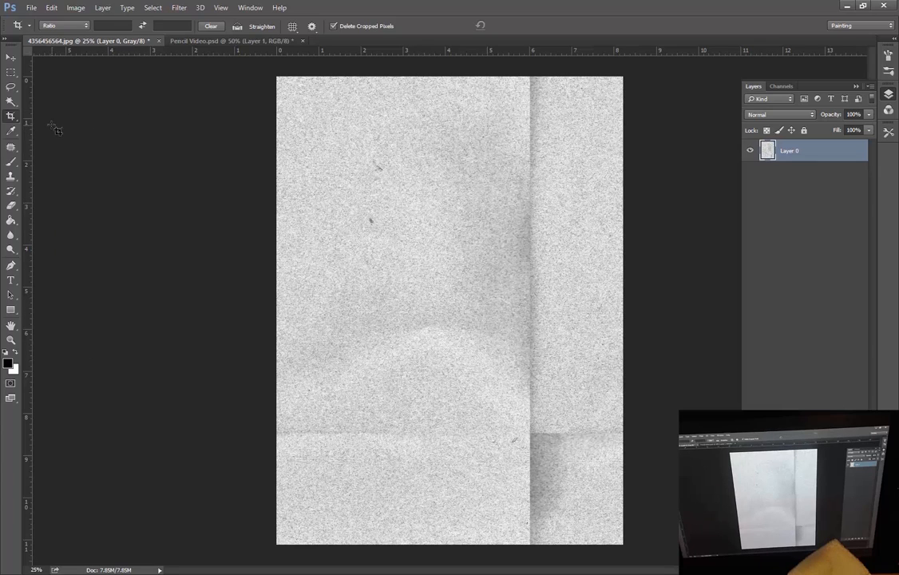
Bring up the healing tool group to choose the Patch Tool
left_click(11, 149)
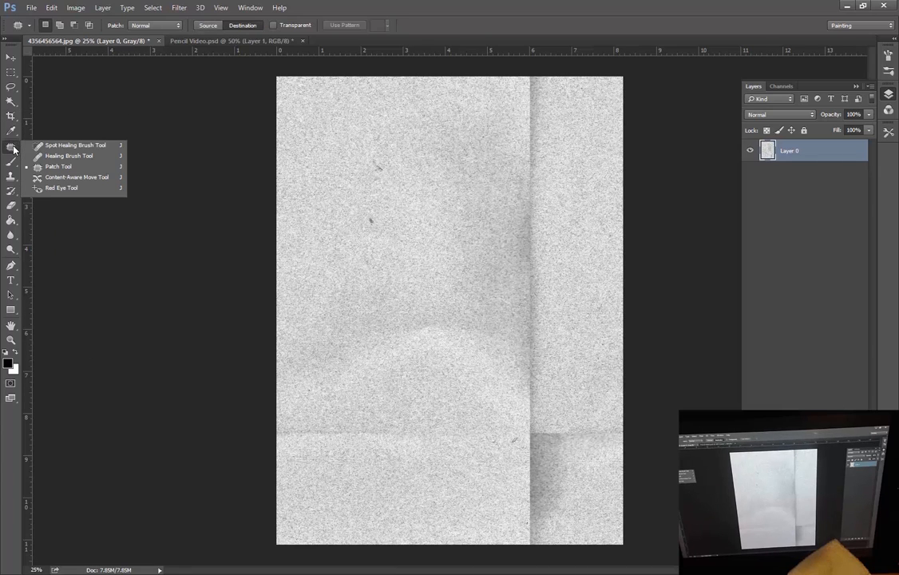
mouse_move(77, 176)
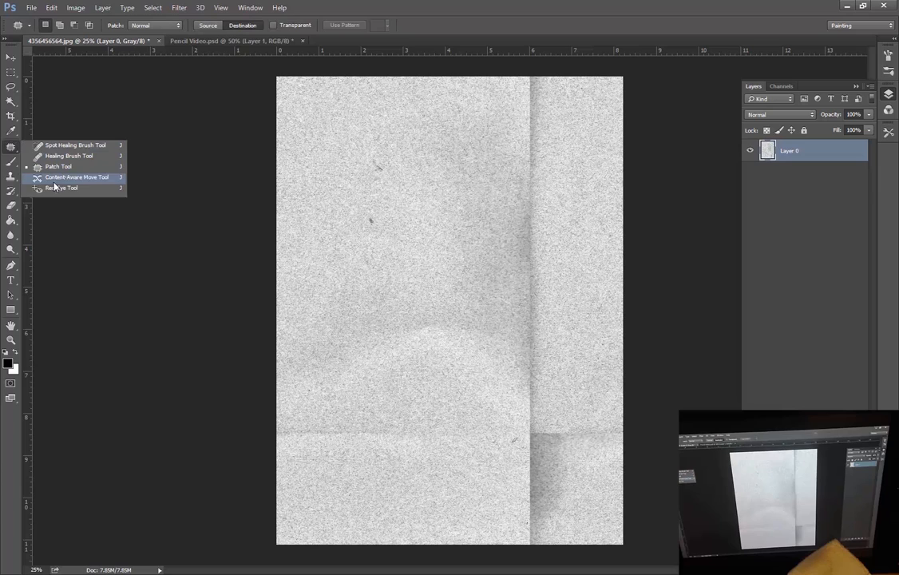
mouse_move(57, 167)
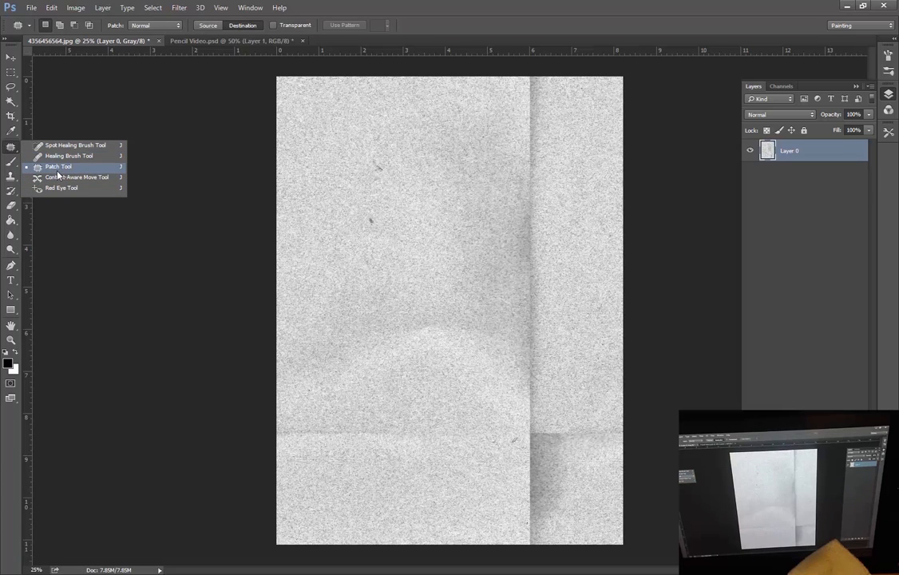
mouse_move(74, 145)
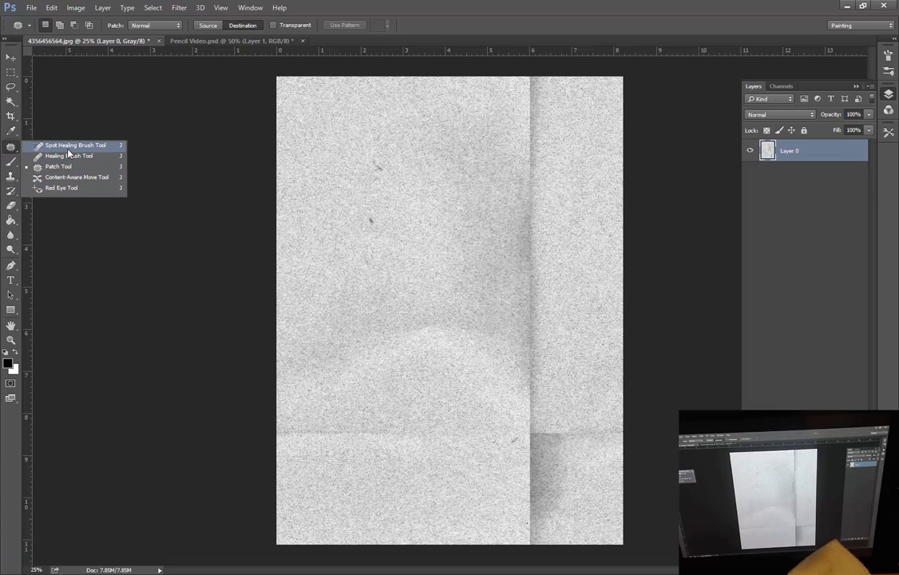
mouse_move(57, 166)
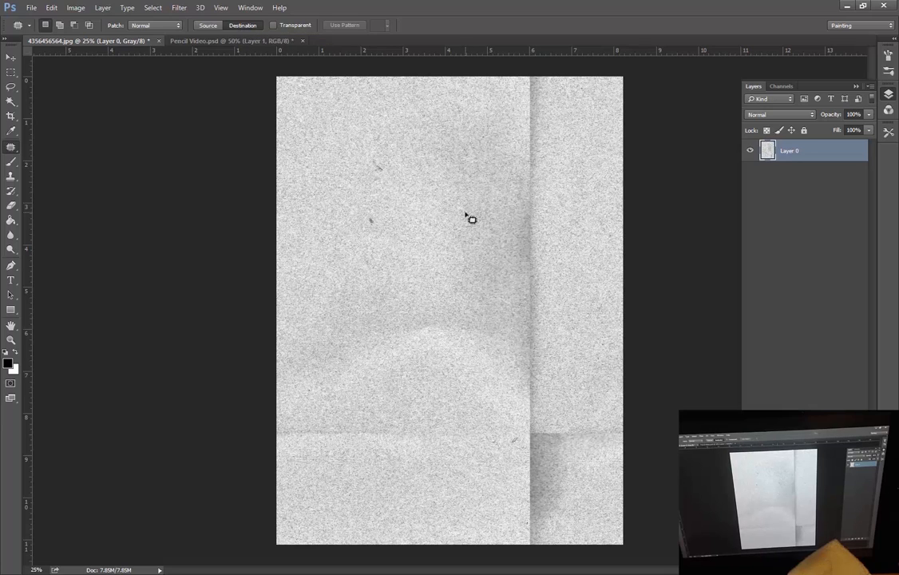
Patch the creased areas with clean texture so the seams disappear
left_click(207, 25)
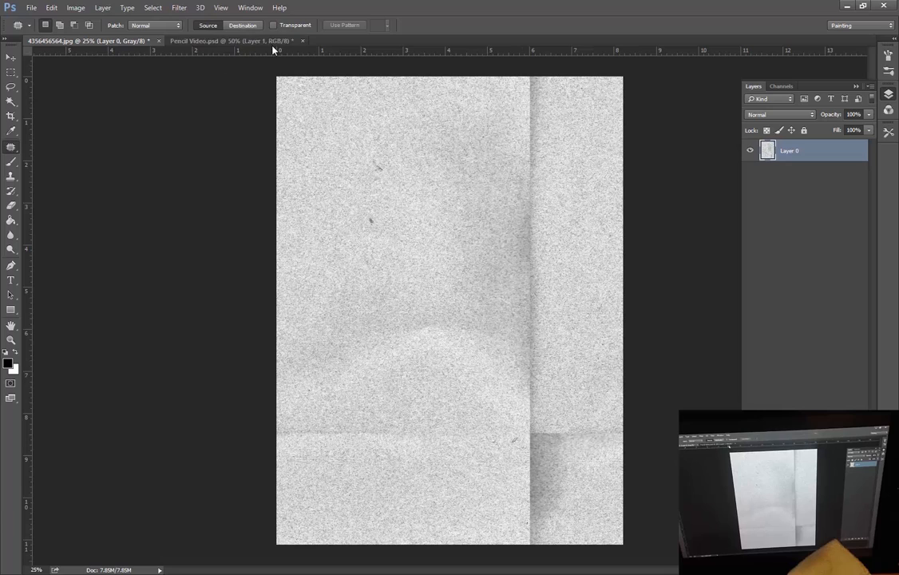
mouse_move(487, 396)
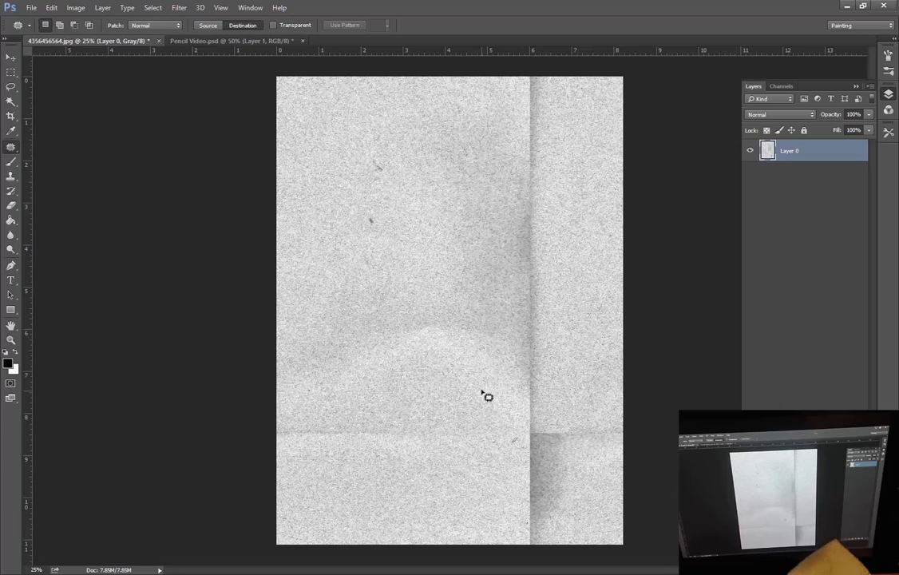
left_click_drag(487, 397, 513, 417)
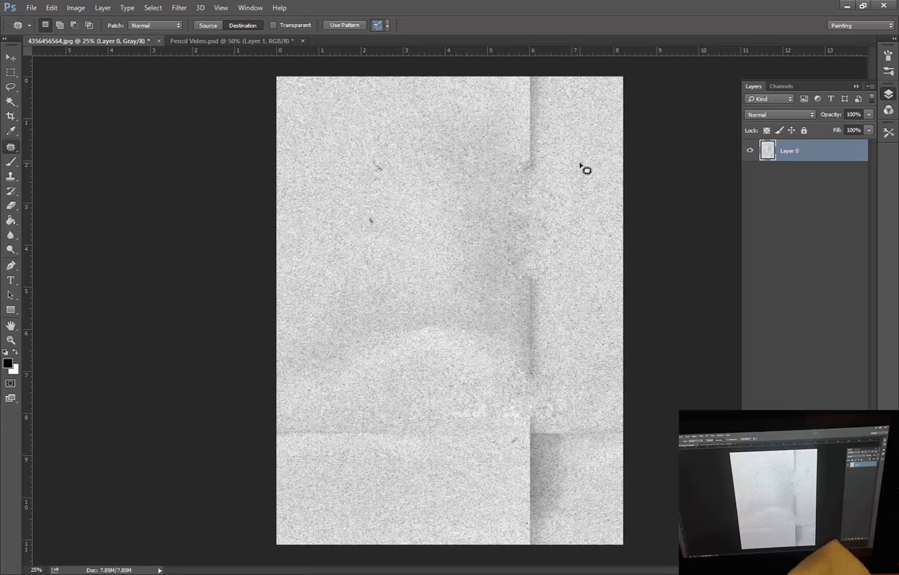
left_click_drag(578, 275, 604, 400)
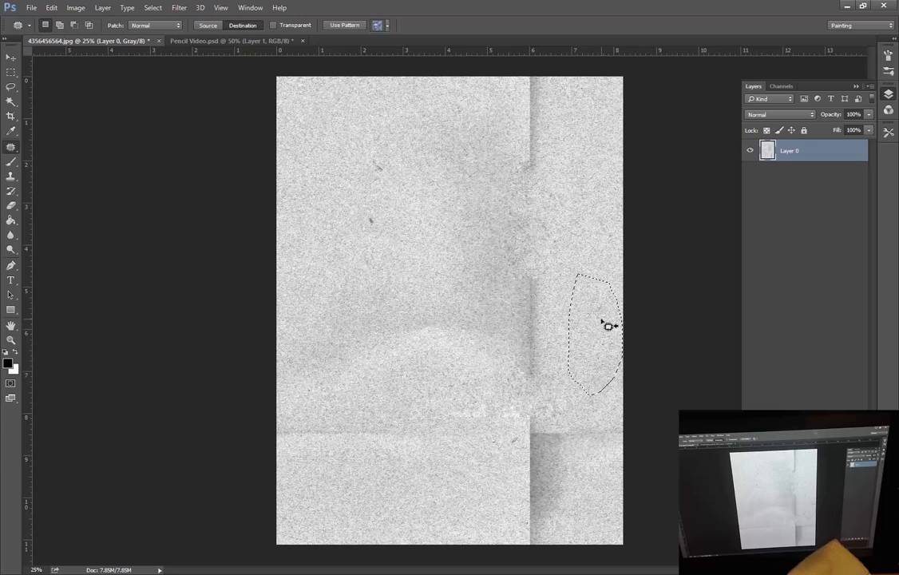
left_click_drag(594, 335, 527, 327)
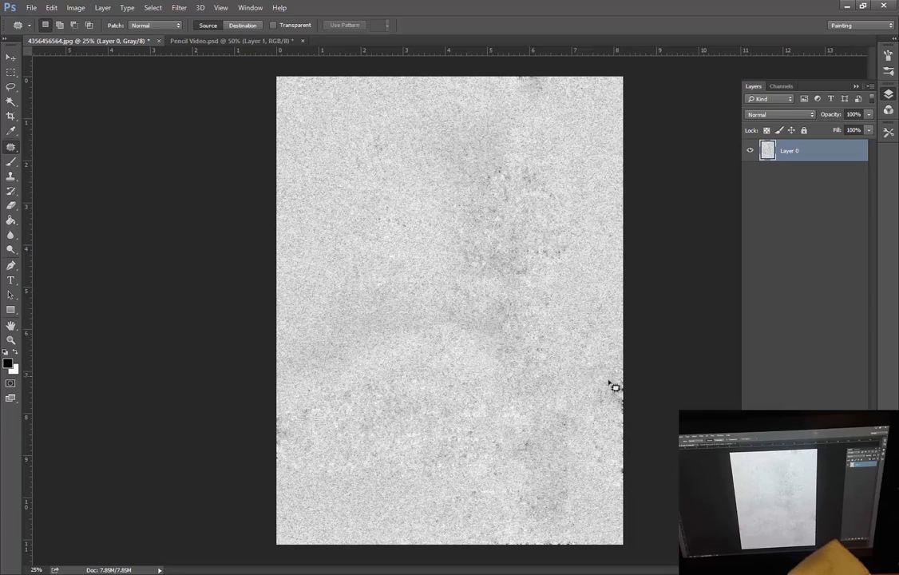
mouse_move(358, 173)
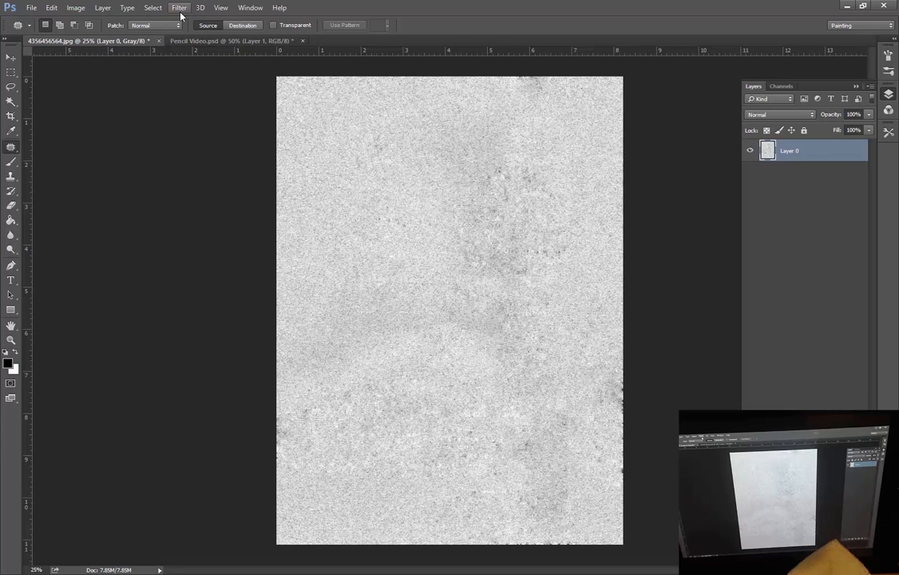
Apply Levels with the black input at about 55 to darken the texture
left_click(75, 6)
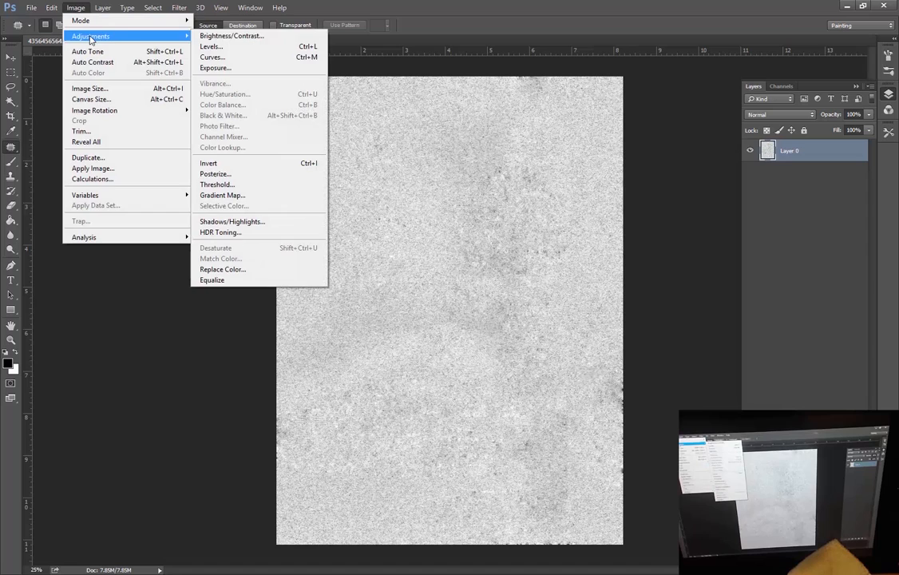
left_click(211, 46)
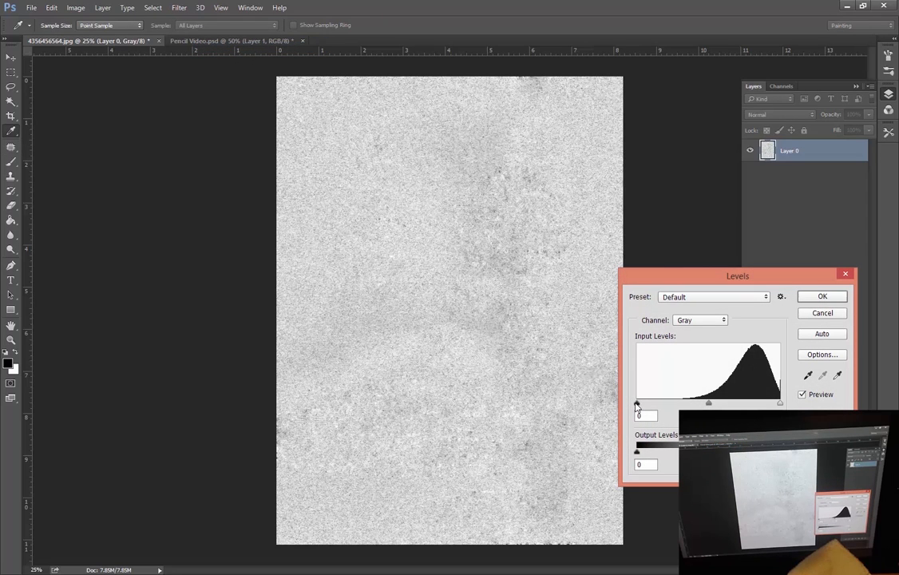
left_click_drag(635, 402, 668, 403)
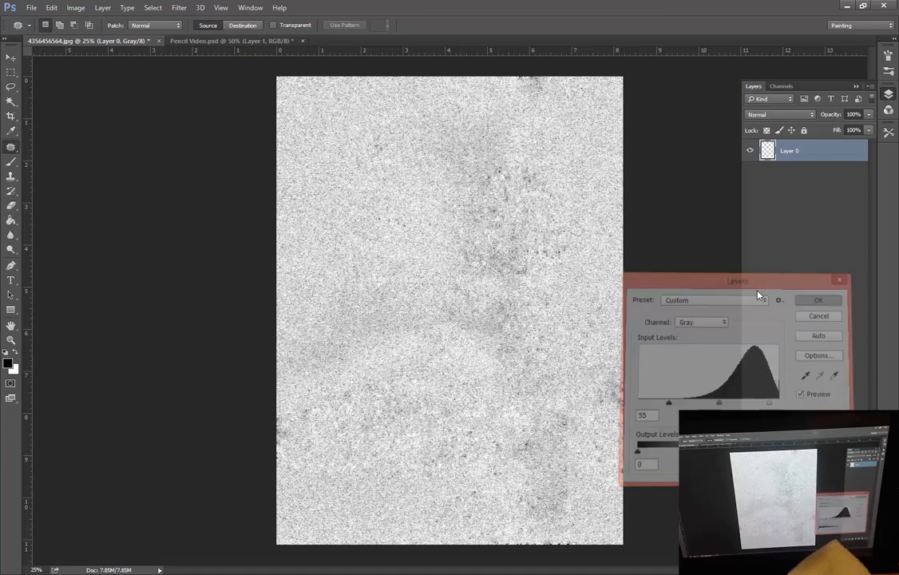
left_click(817, 300)
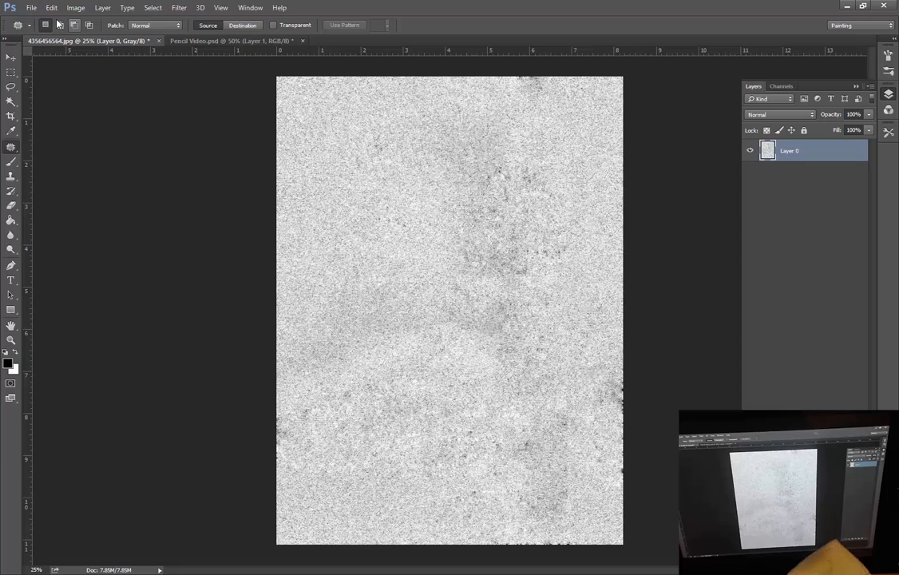
left_click(52, 7)
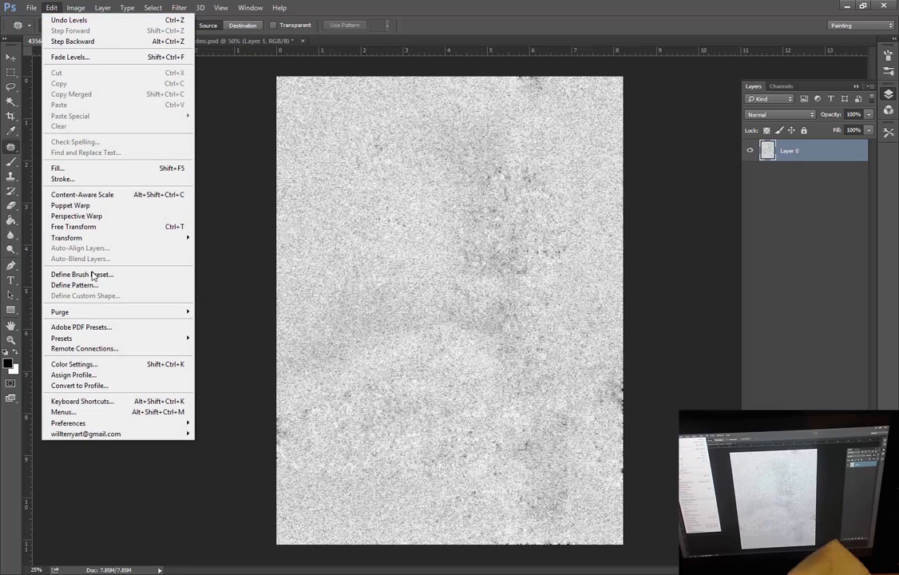
mouse_move(74, 284)
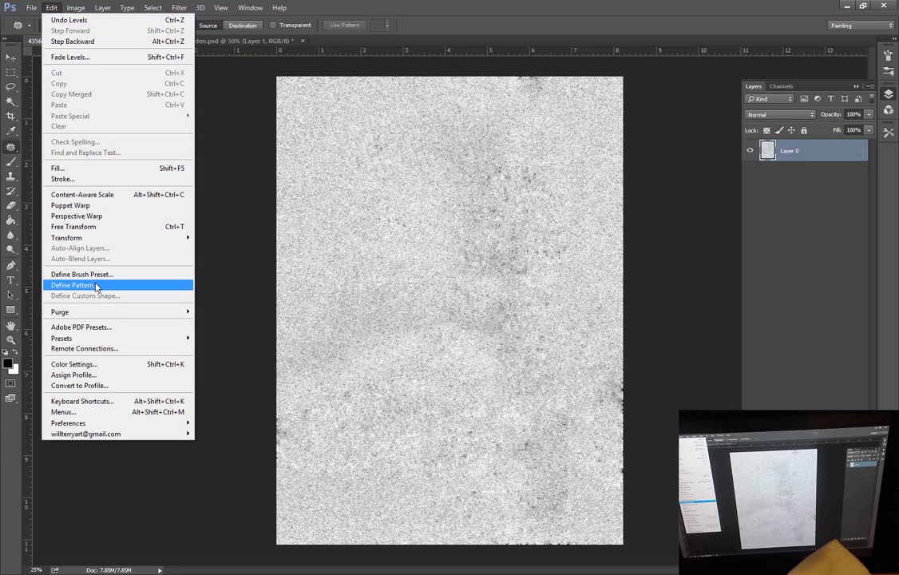
Define the image as a pattern named 'Traditional paper'
left_click(73, 284)
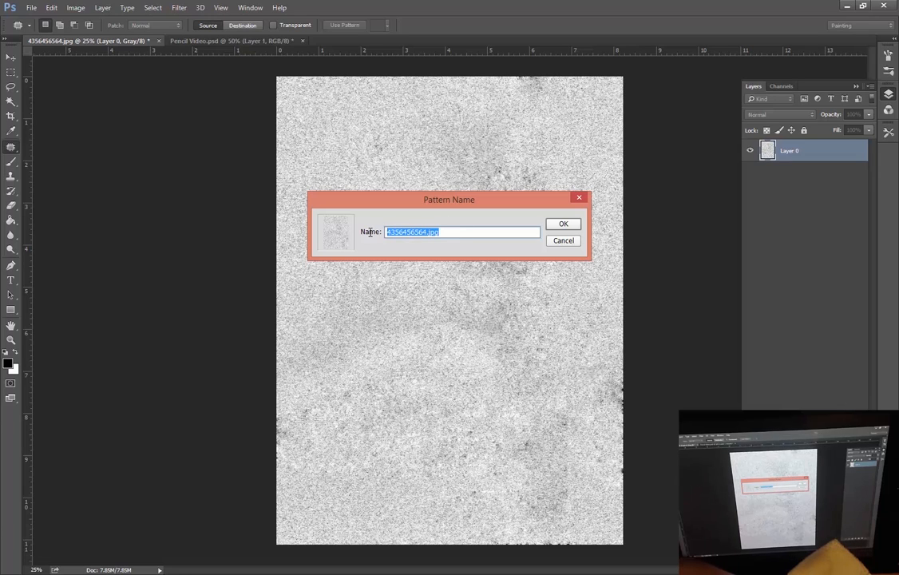
type("Traditional")
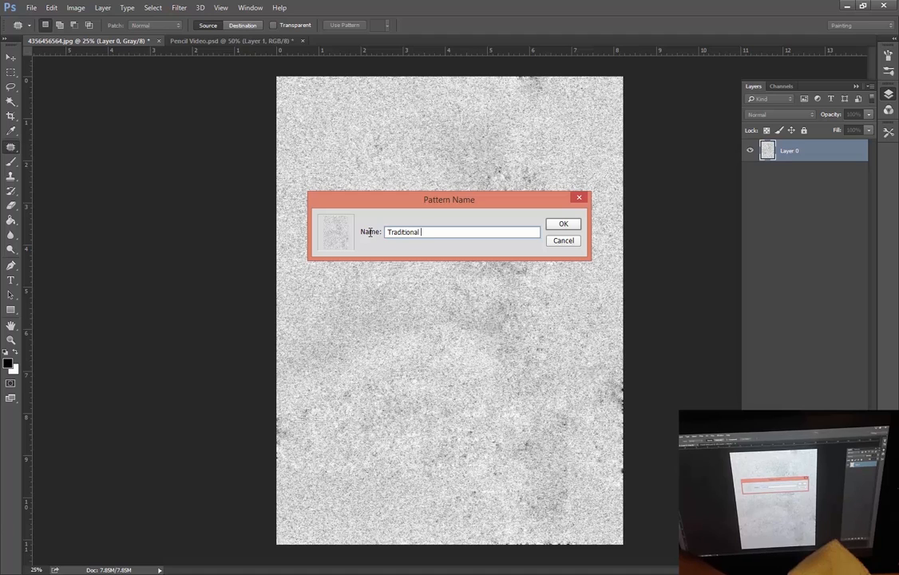
type("paper")
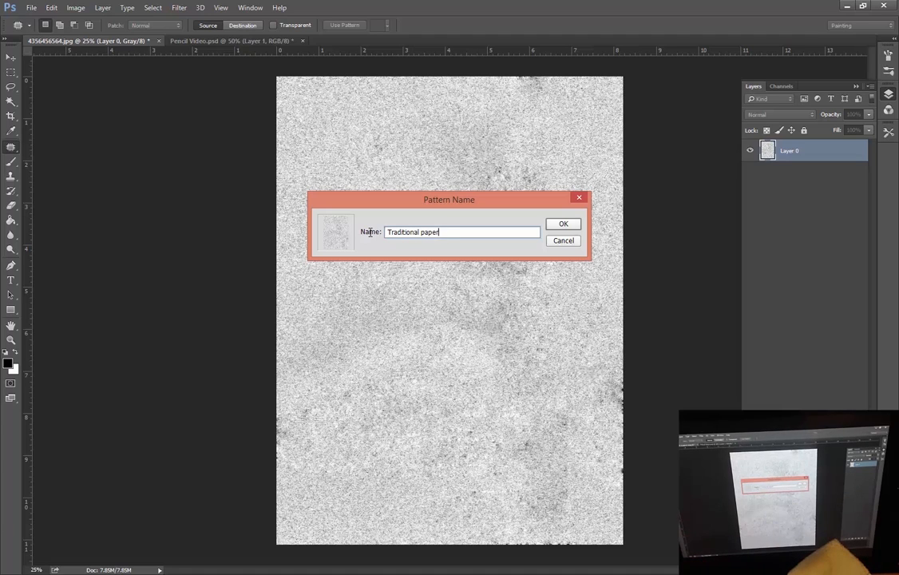
left_click(563, 224)
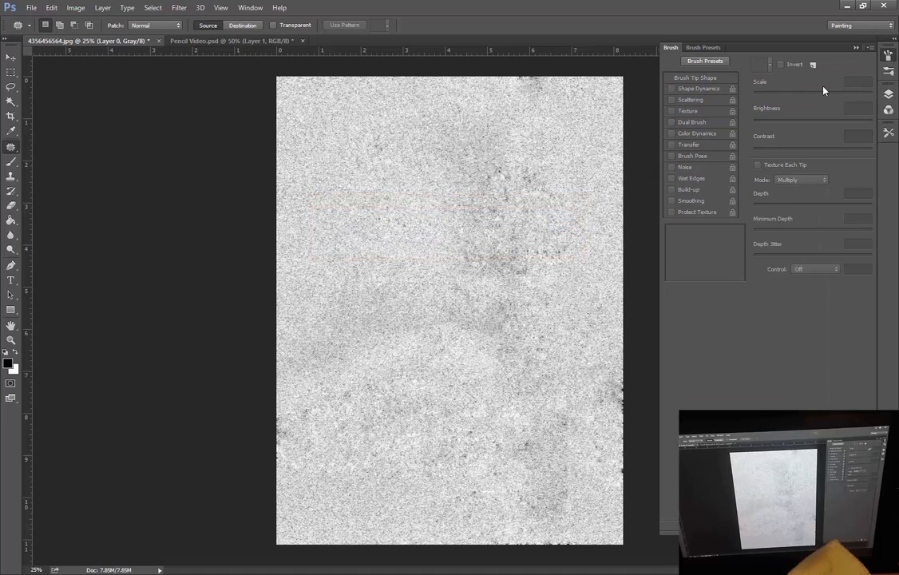
mouse_move(888, 56)
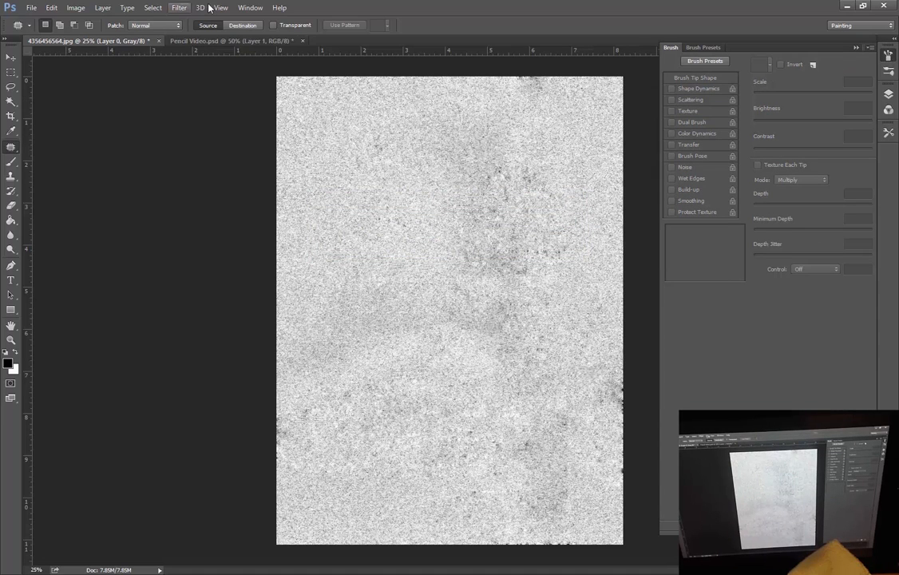
Enable Texture on the Brush and list the saved patterns including Traditional paper
left_click(249, 6)
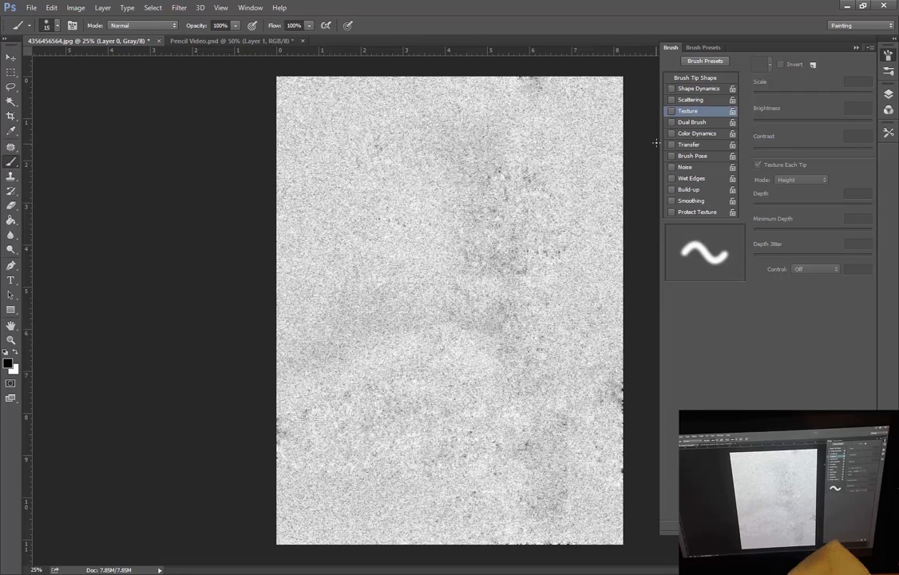
left_click(671, 110)
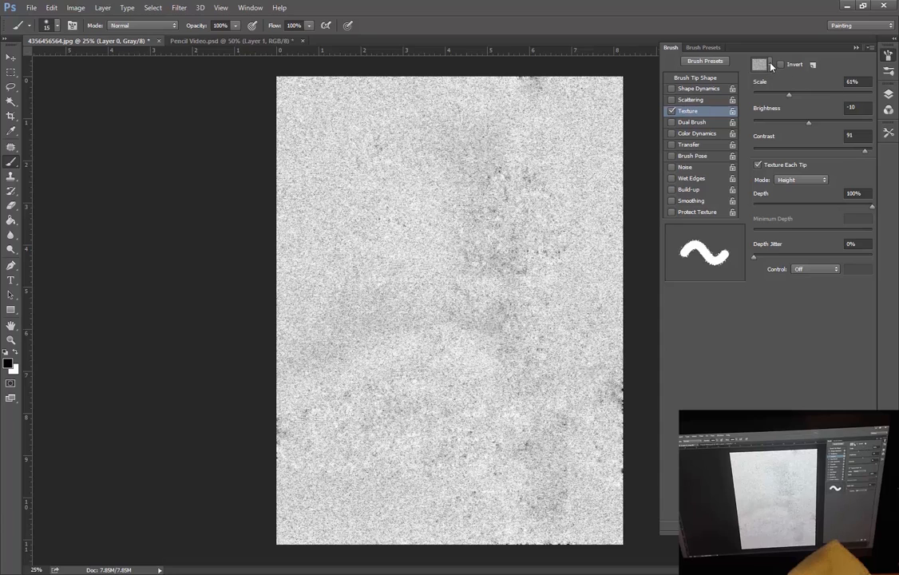
left_click(760, 63)
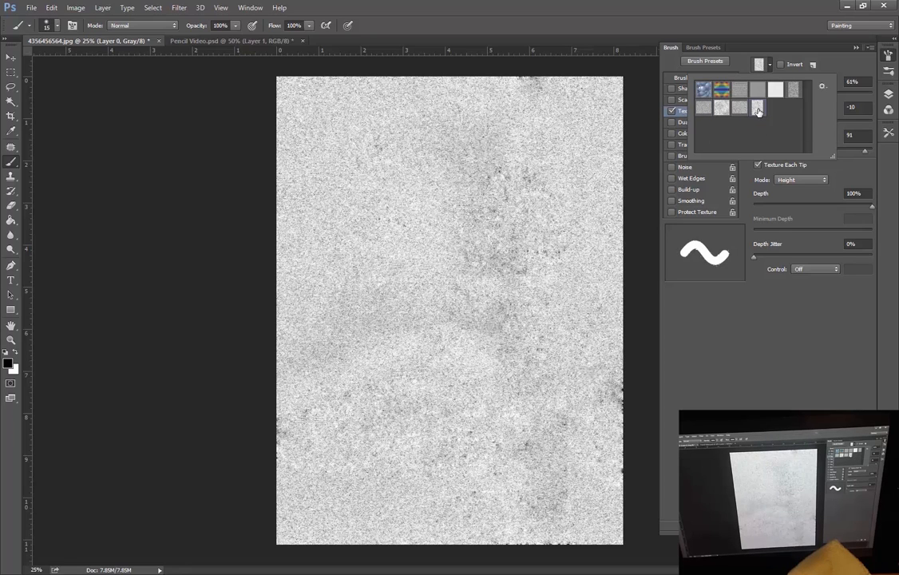
mouse_move(757, 109)
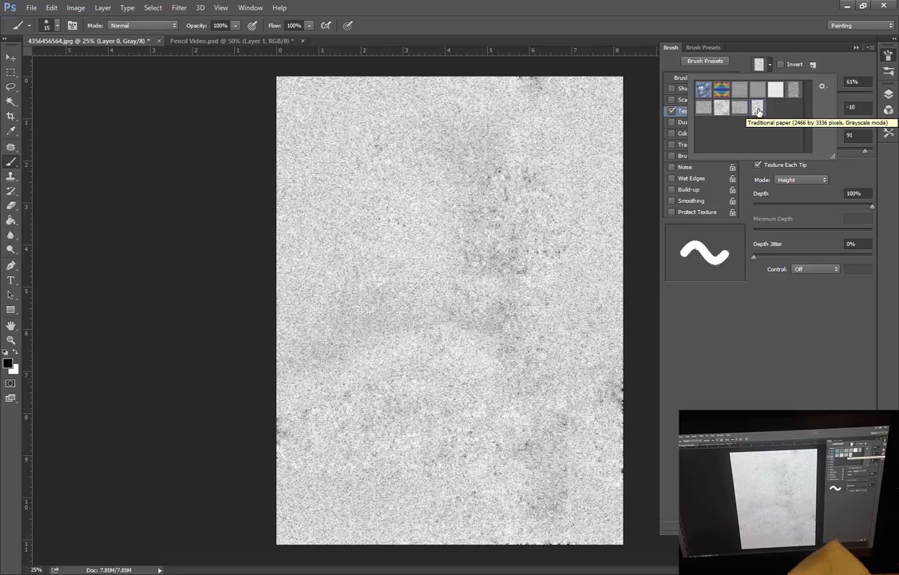
mouse_move(744, 242)
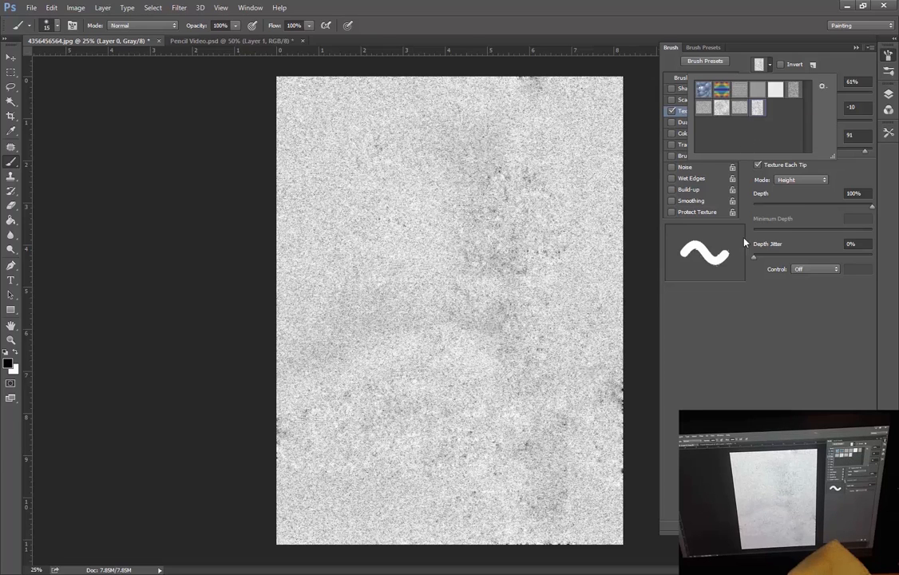
Apply the Traditional paper texture, make brush size follow pen pressure and enable transfer
left_click(688, 110)
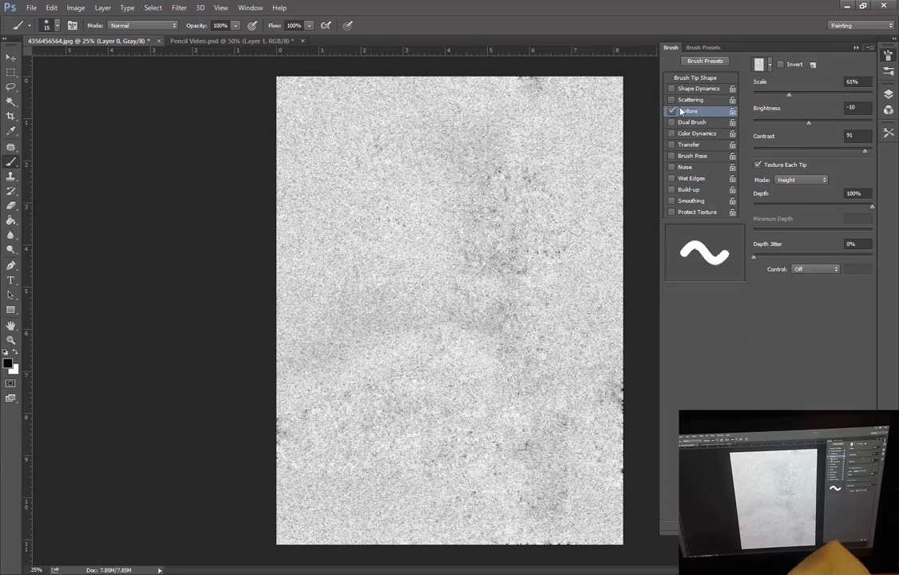
left_click(673, 88)
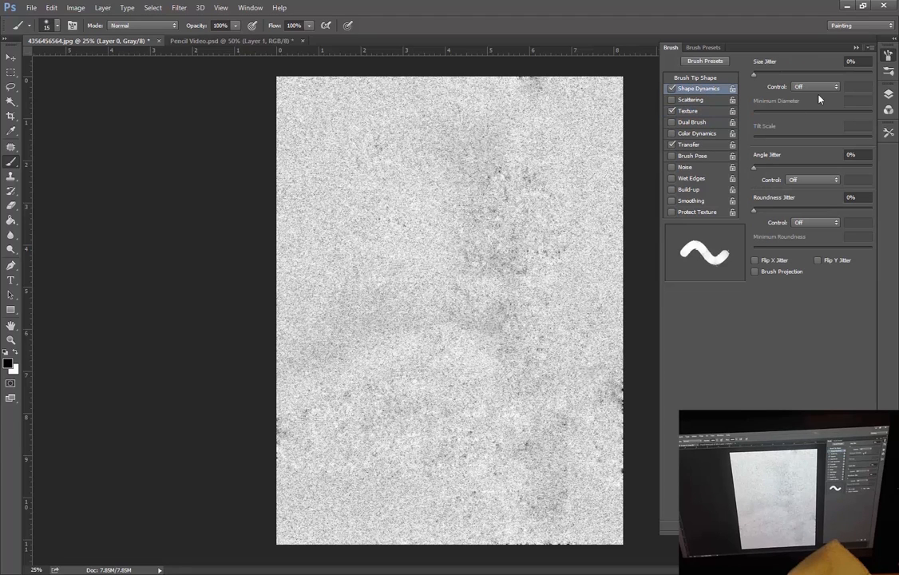
left_click(814, 86)
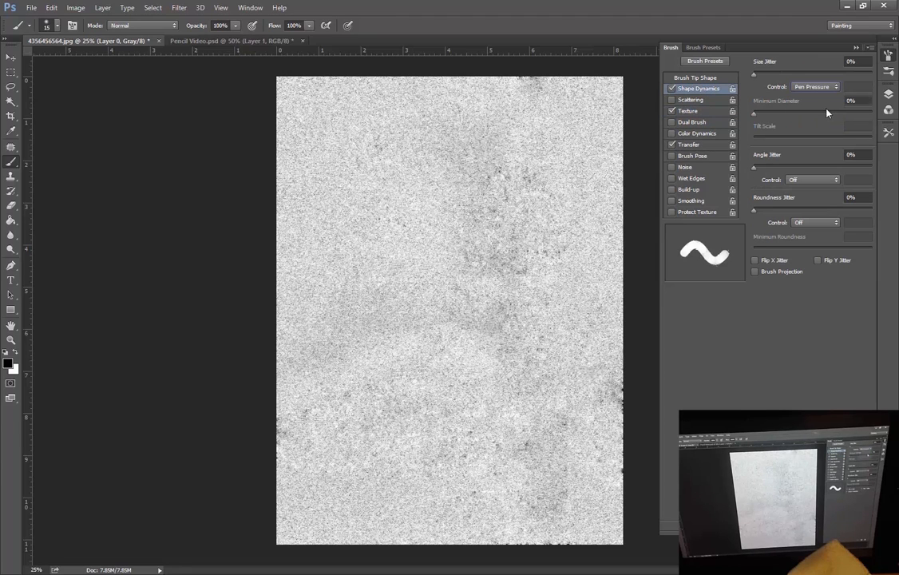
left_click(689, 143)
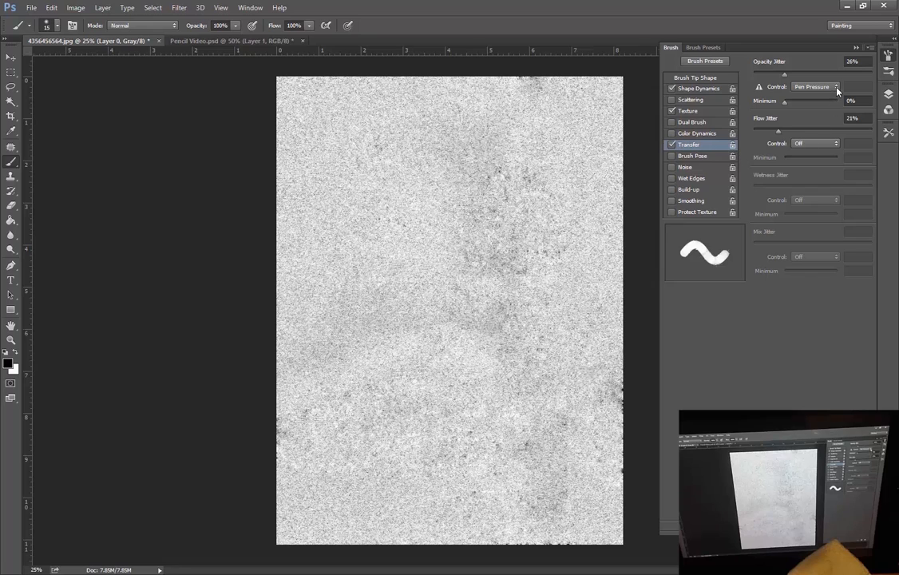
mouse_move(733, 128)
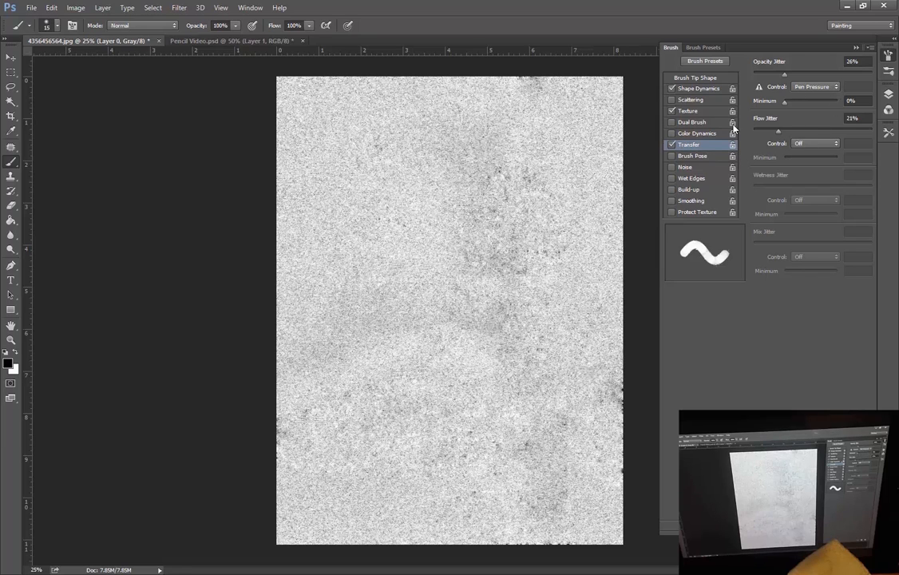
Back in the Texture section, change the Texture Each Tip option and its brightness/contrast
left_click(688, 112)
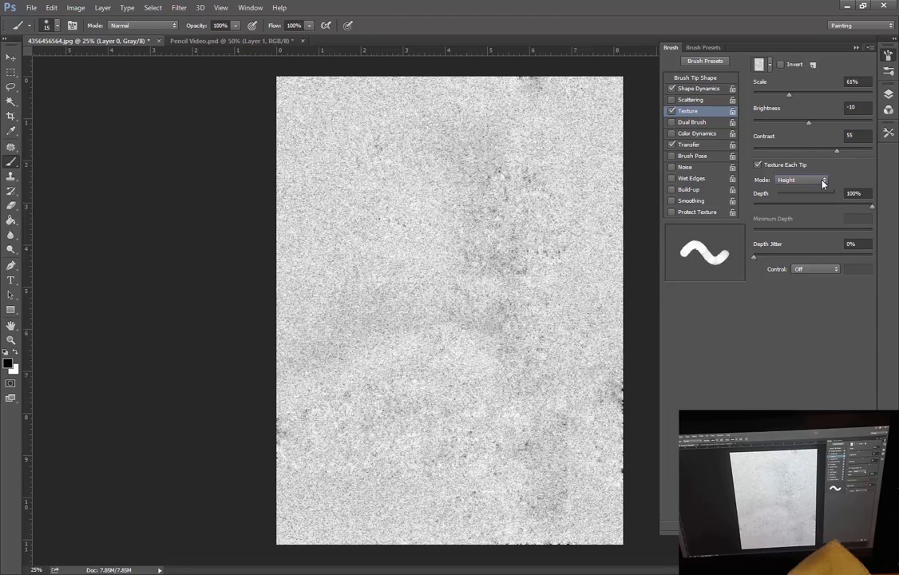
left_click(799, 179)
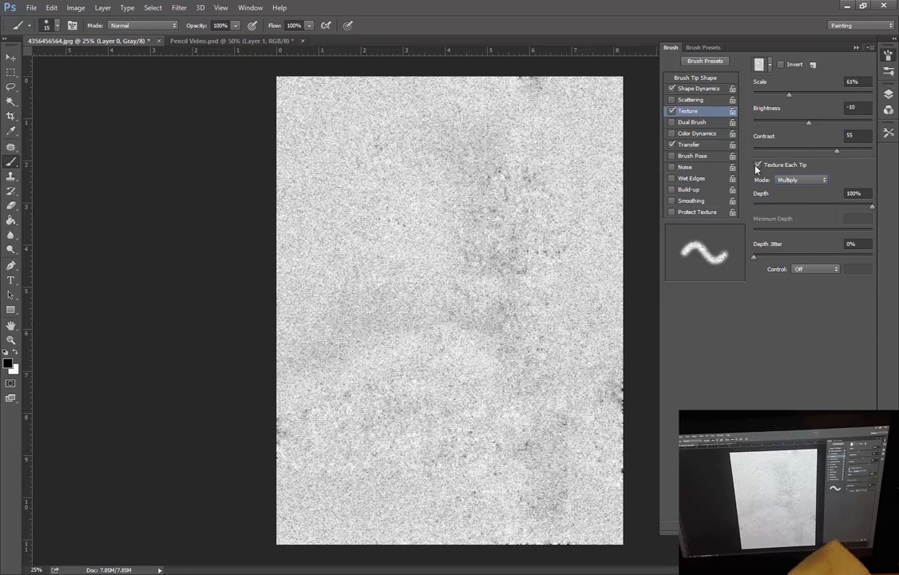
left_click(757, 165)
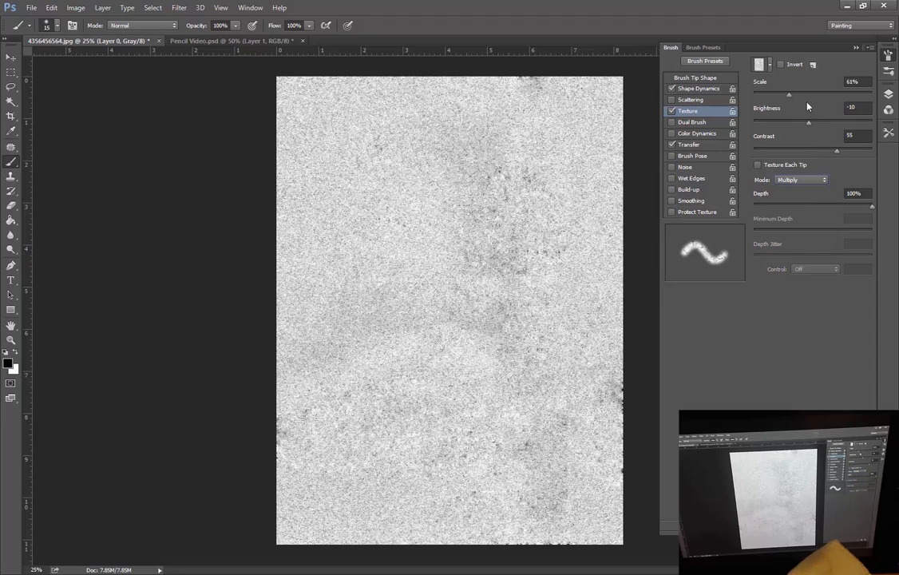
Scribble test strokes and cross-hatching on the canvas, adjusting texture contrast between strokes
left_click_drag(789, 94, 808, 95)
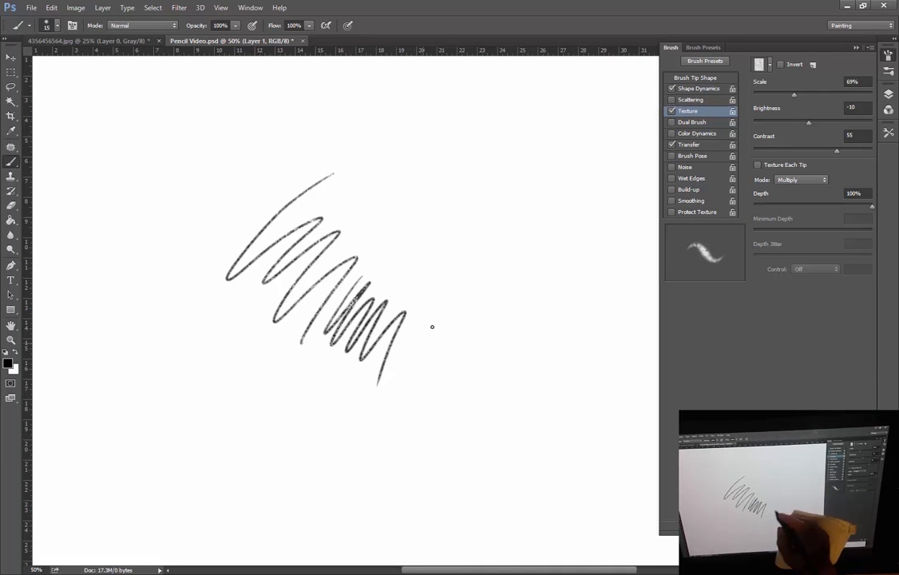
left_click_drag(837, 151, 817, 150)
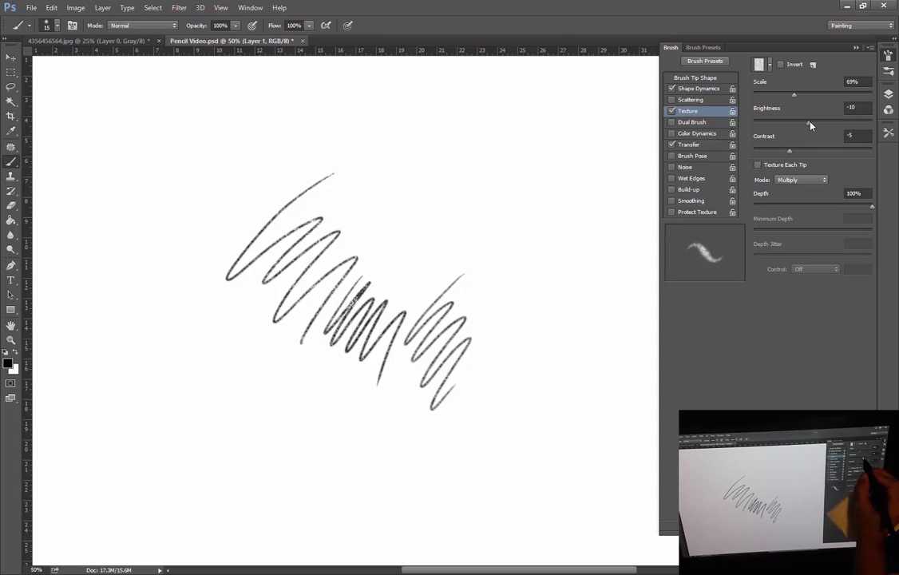
left_click_drag(794, 121, 834, 121)
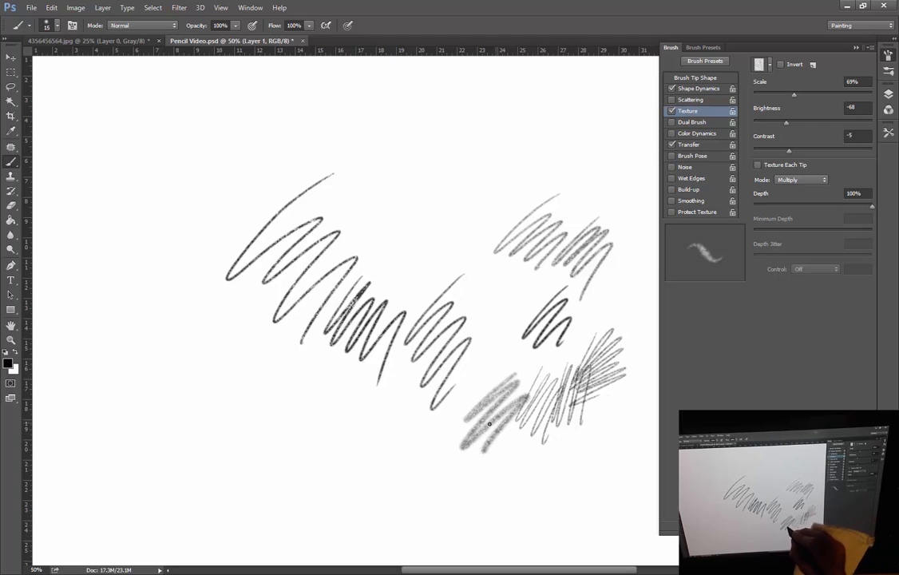
left_click_drag(575, 351, 623, 407)
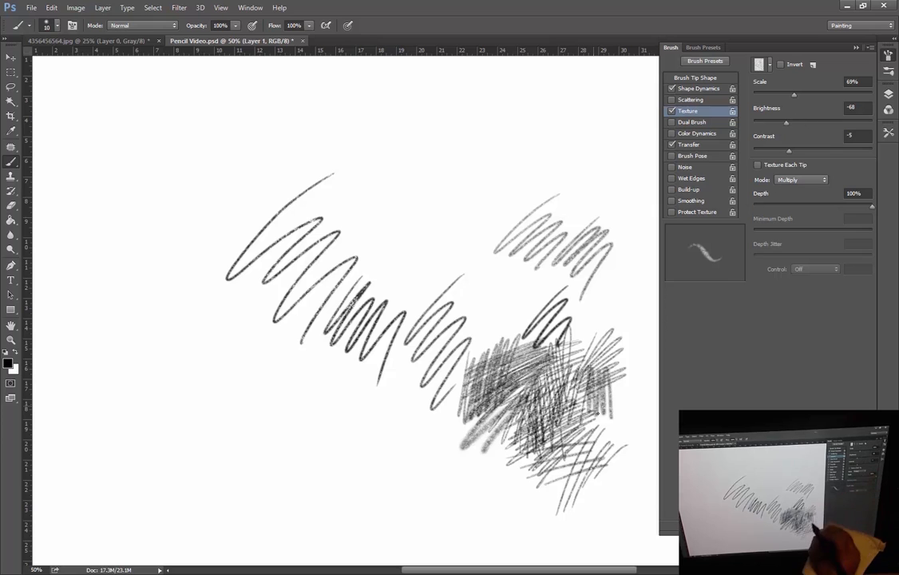
left_click_drag(559, 423, 607, 471)
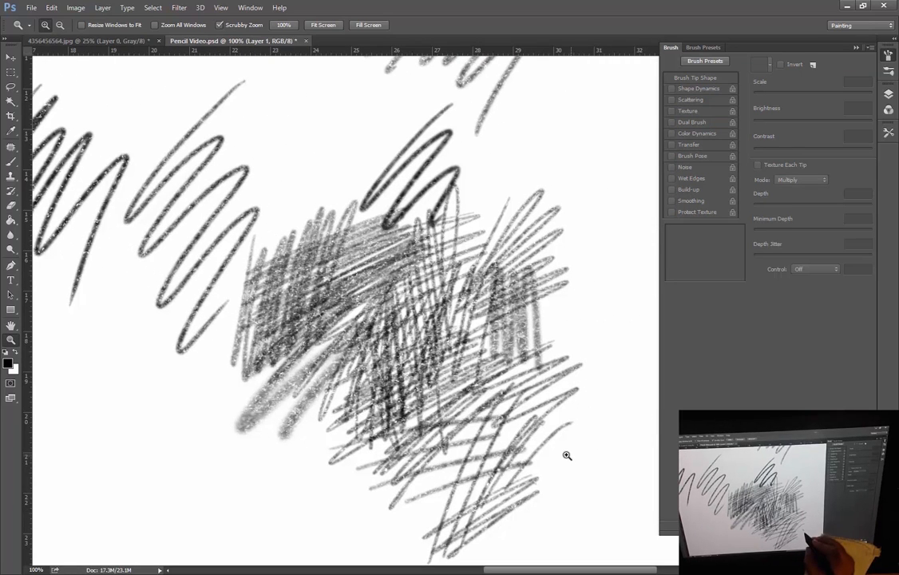
Paint a long thin line and bolder dark strokes on the right, then lower the texture depth
left_click(688, 112)
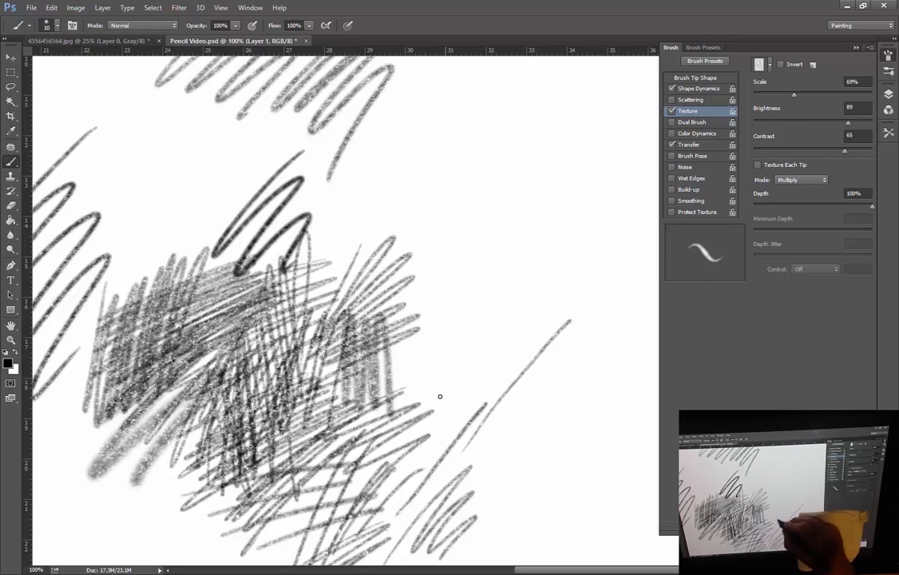
left_click_drag(444, 396, 594, 239)
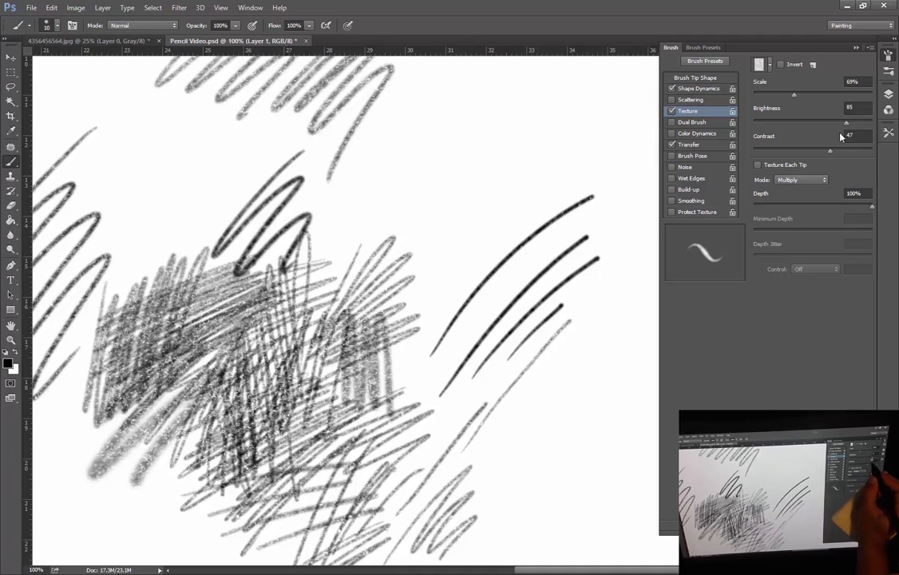
left_click_drag(556, 163, 444, 290)
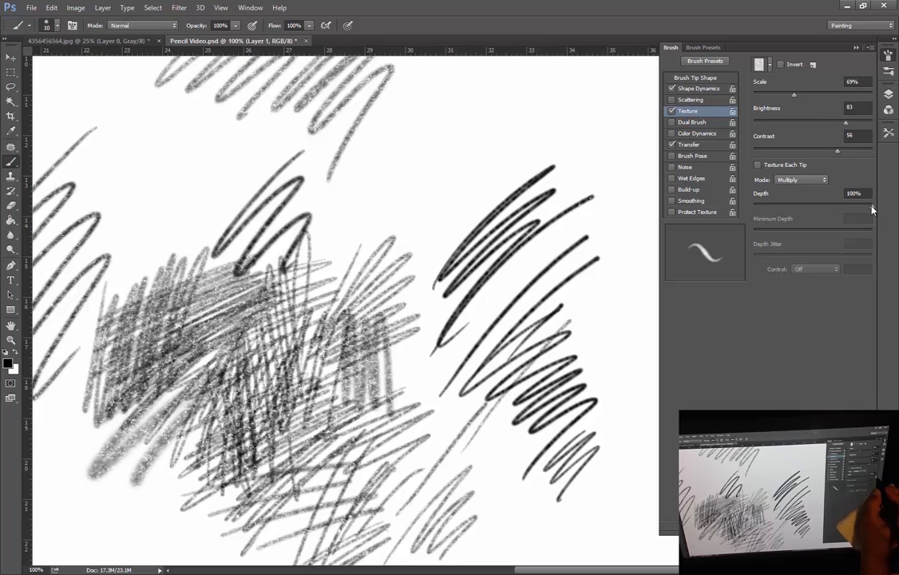
left_click_drag(837, 205, 853, 204)
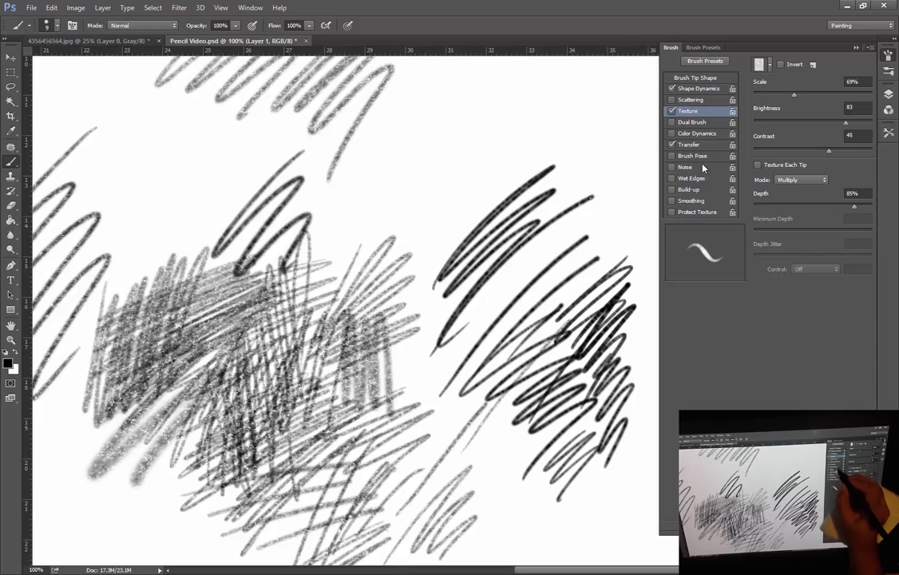
left_click(699, 77)
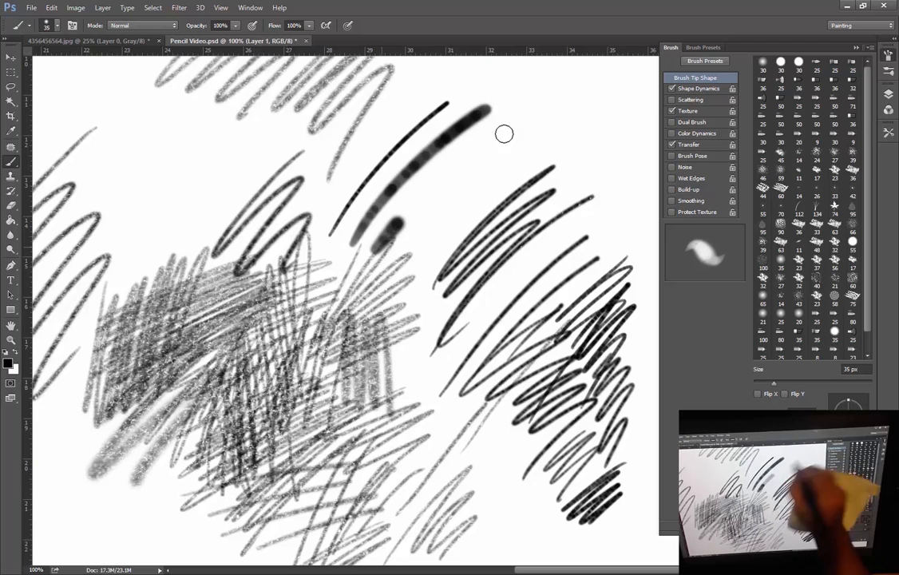
Draw a soft stroke, pick a different brush tip from the presets and paint zigzags at lower left
left_click_drag(503, 134, 423, 438)
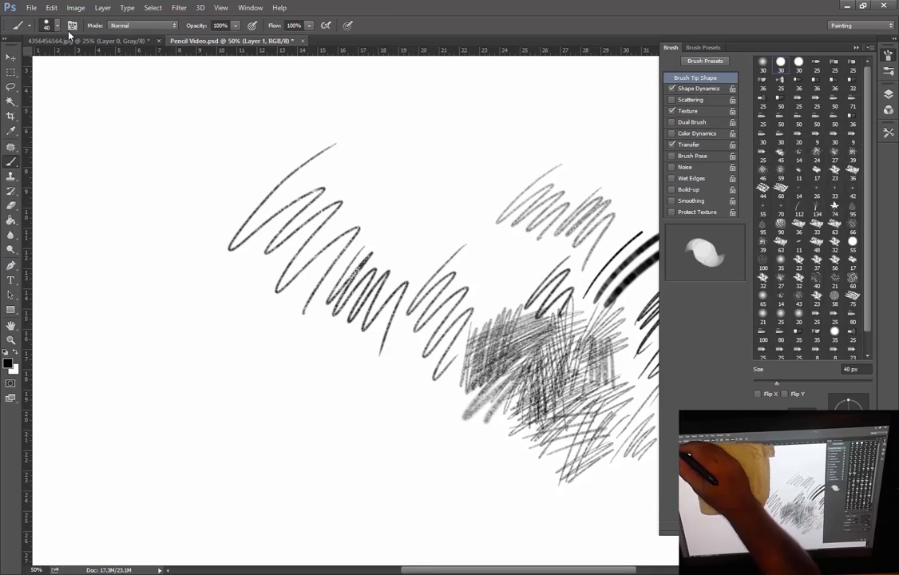
left_click(46, 25)
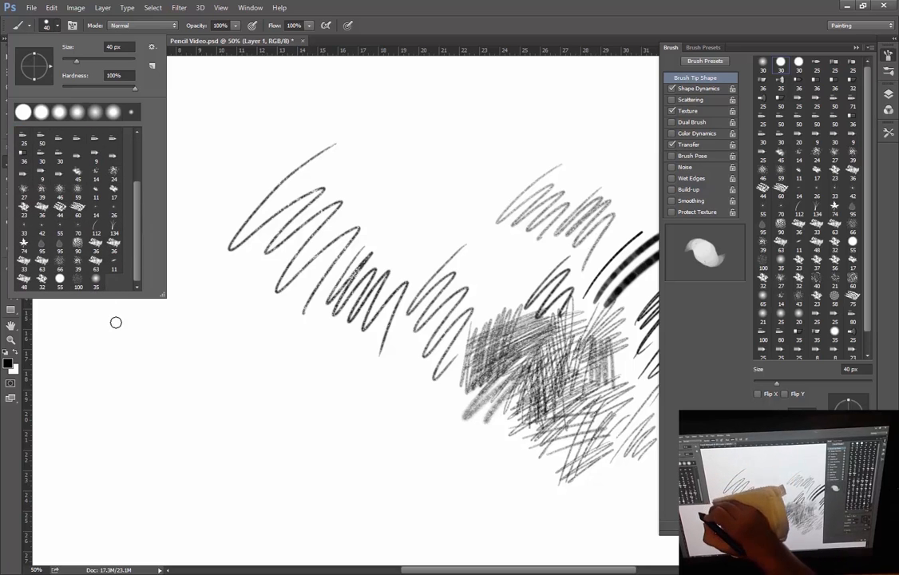
mouse_move(104, 299)
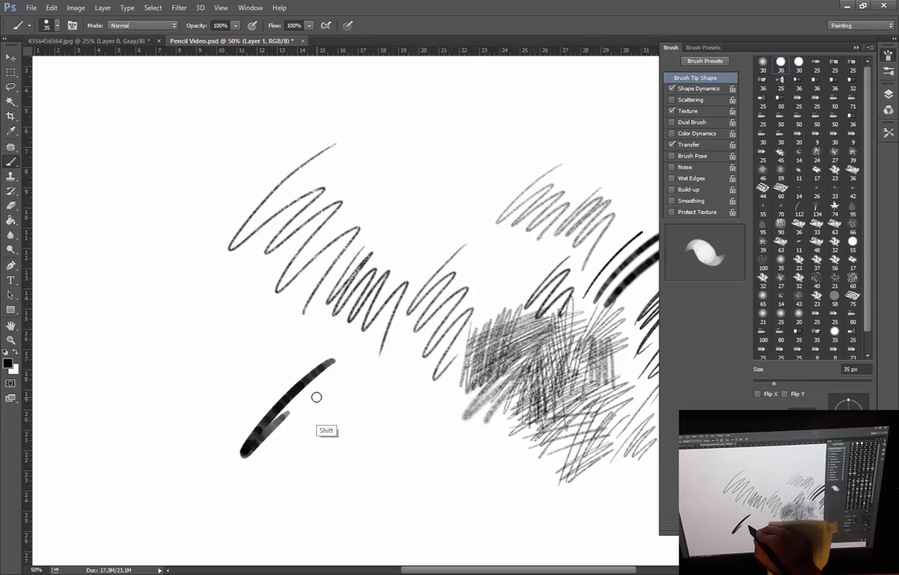
left_click_drag(316, 396, 370, 431)
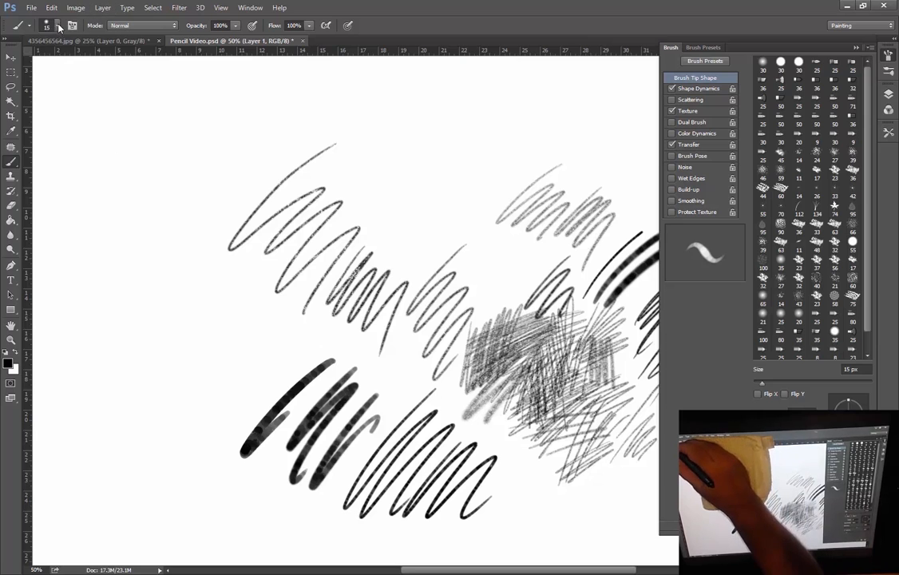
Save the brush as a new preset named 'Will's 6b' from the Brush Preset picker menu
left_click(48, 25)
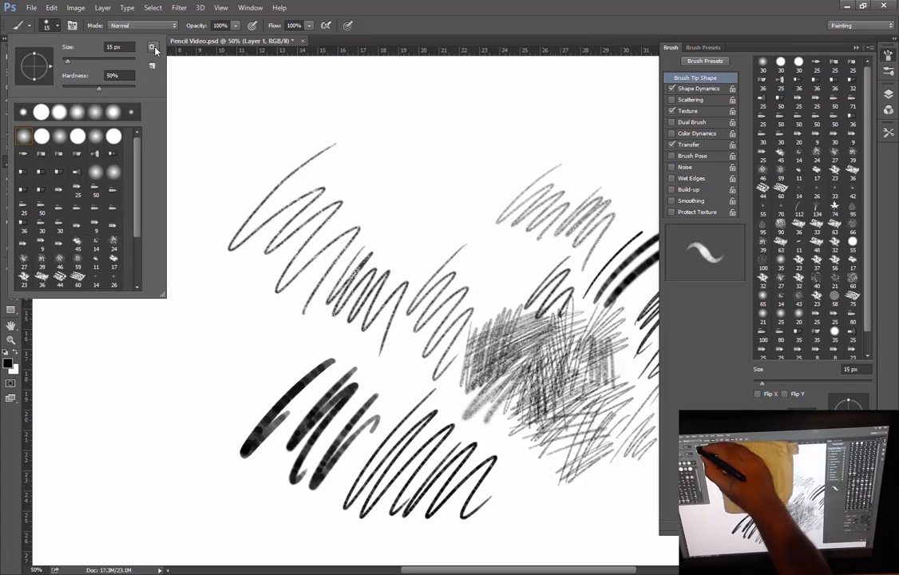
left_click(152, 48)
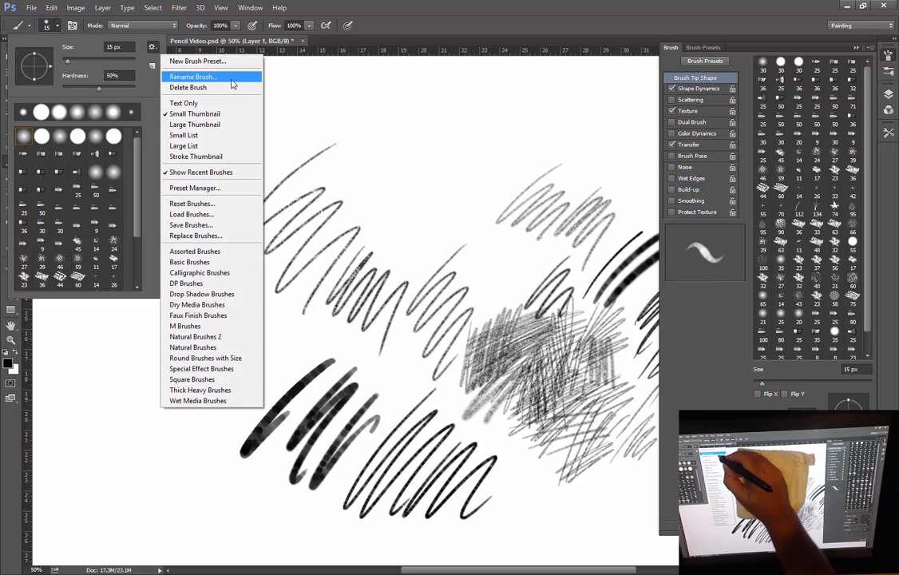
mouse_move(198, 60)
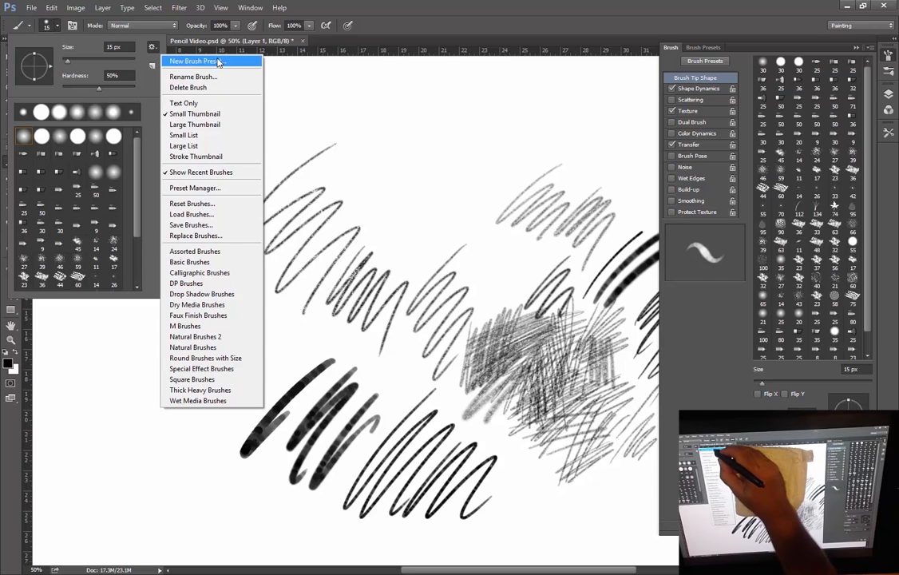
left_click(195, 61)
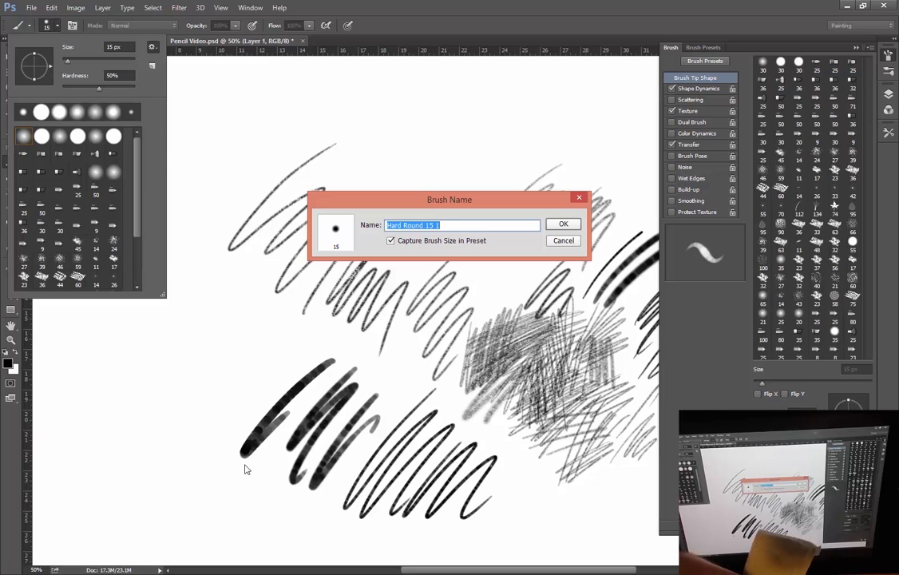
type("Will's")
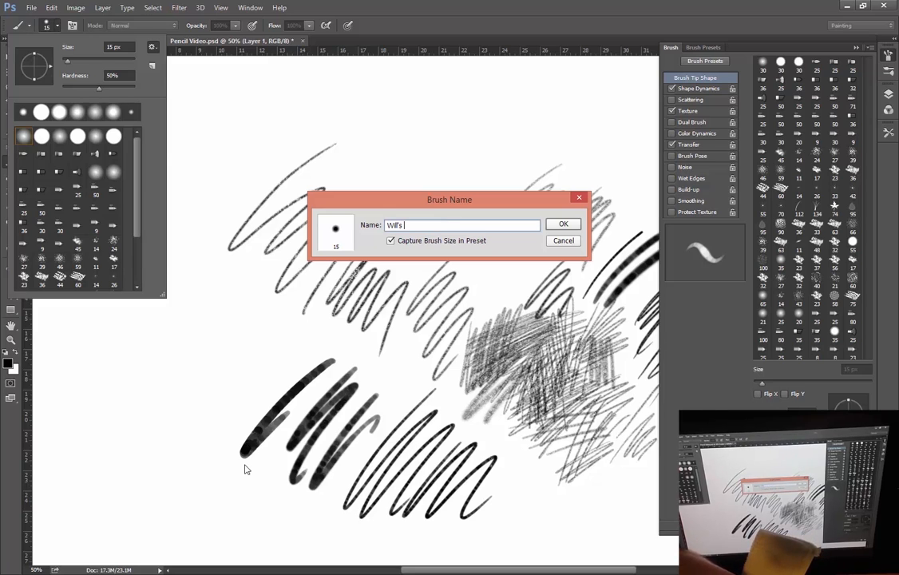
type("6b")
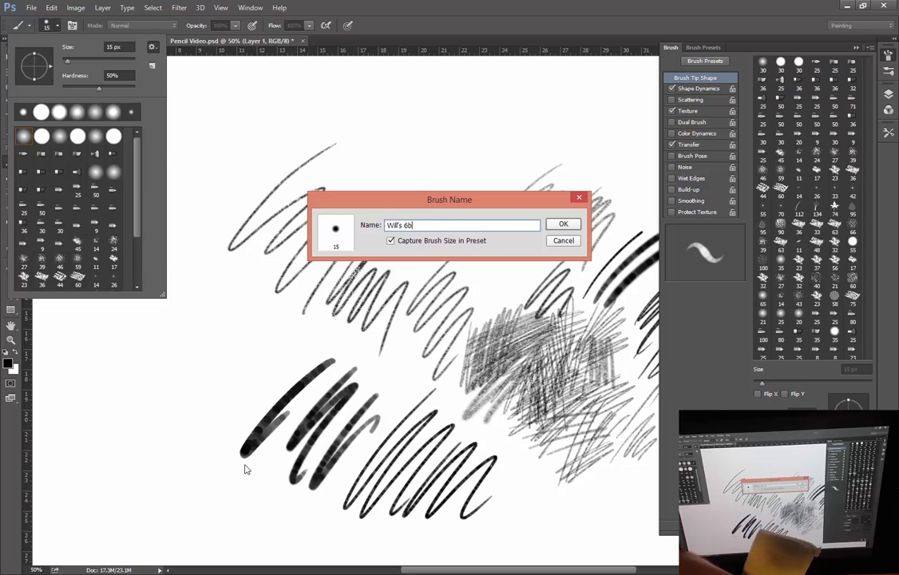
mouse_move(272, 370)
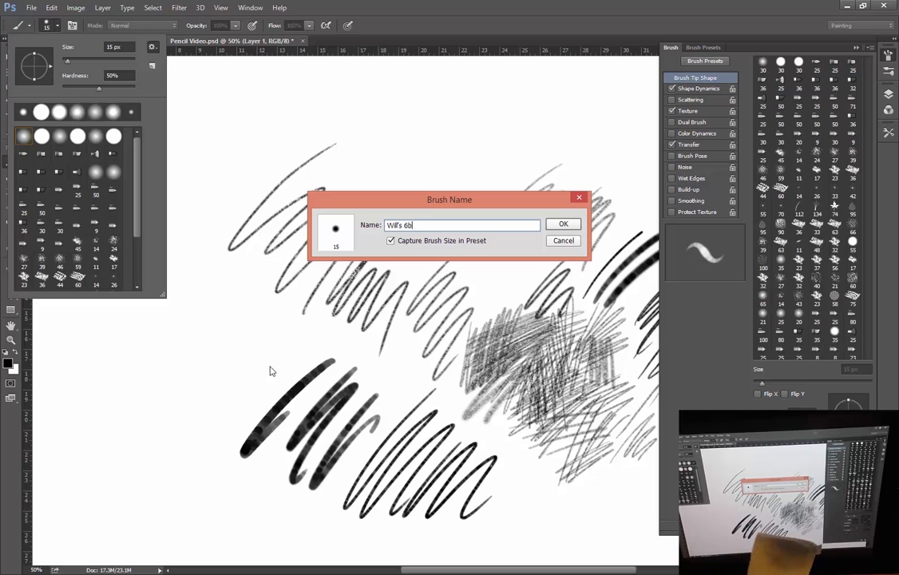
left_click(562, 224)
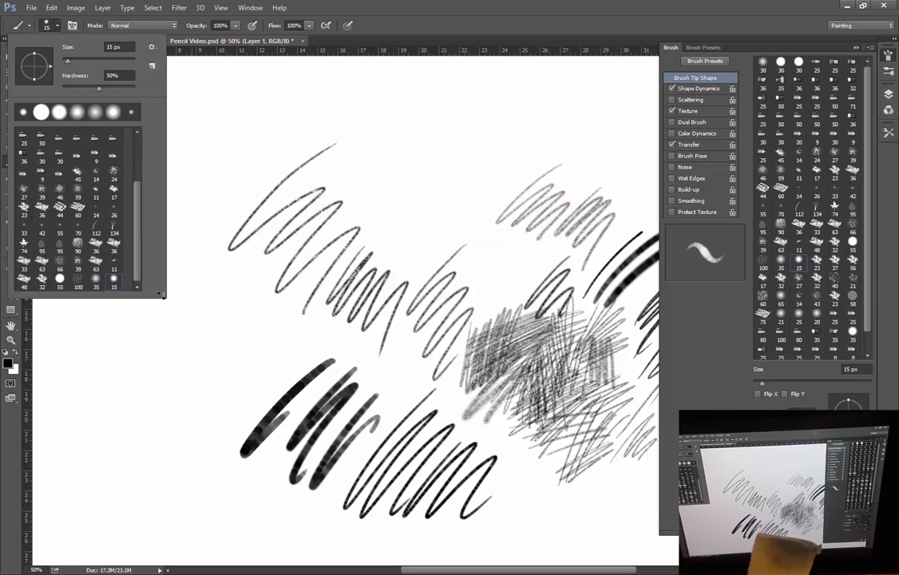